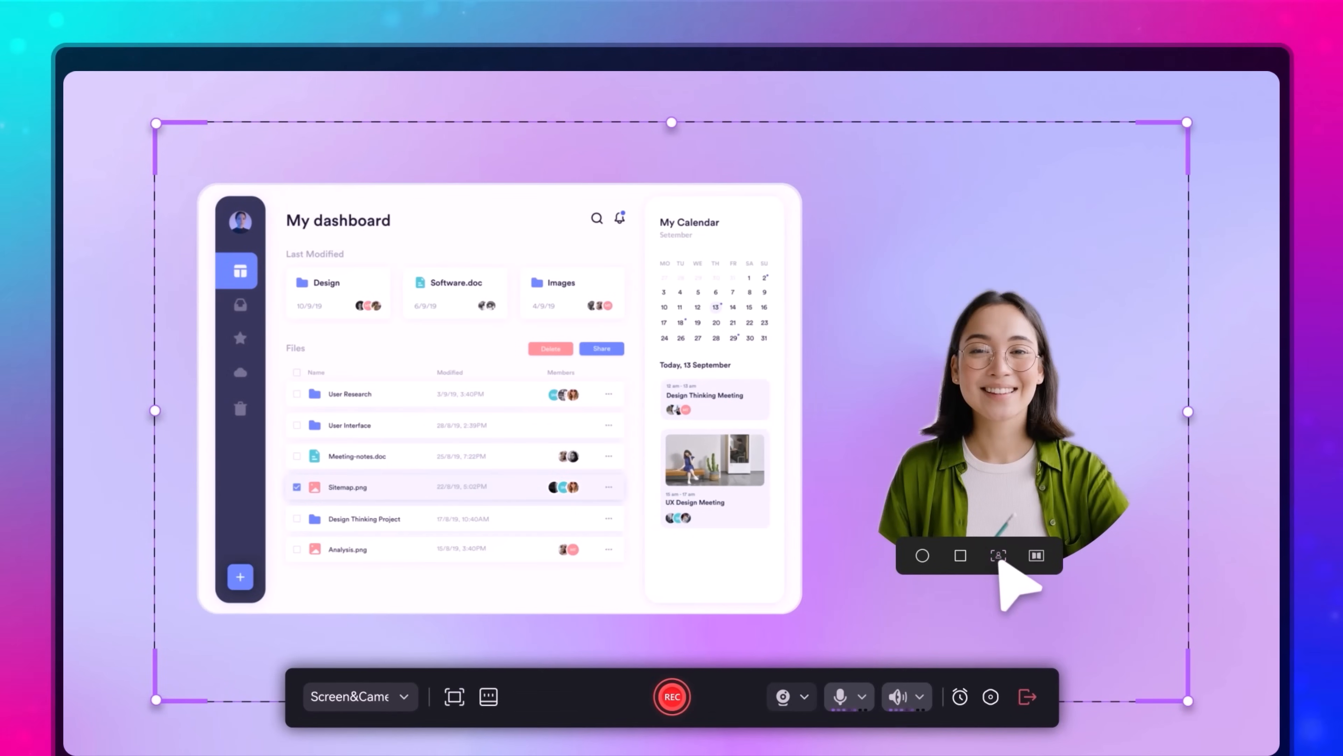
Step: Make the webcam overlay a circle and return to the recording mode chooser
{"action": "left_click", "coordinate": [670, 697]}
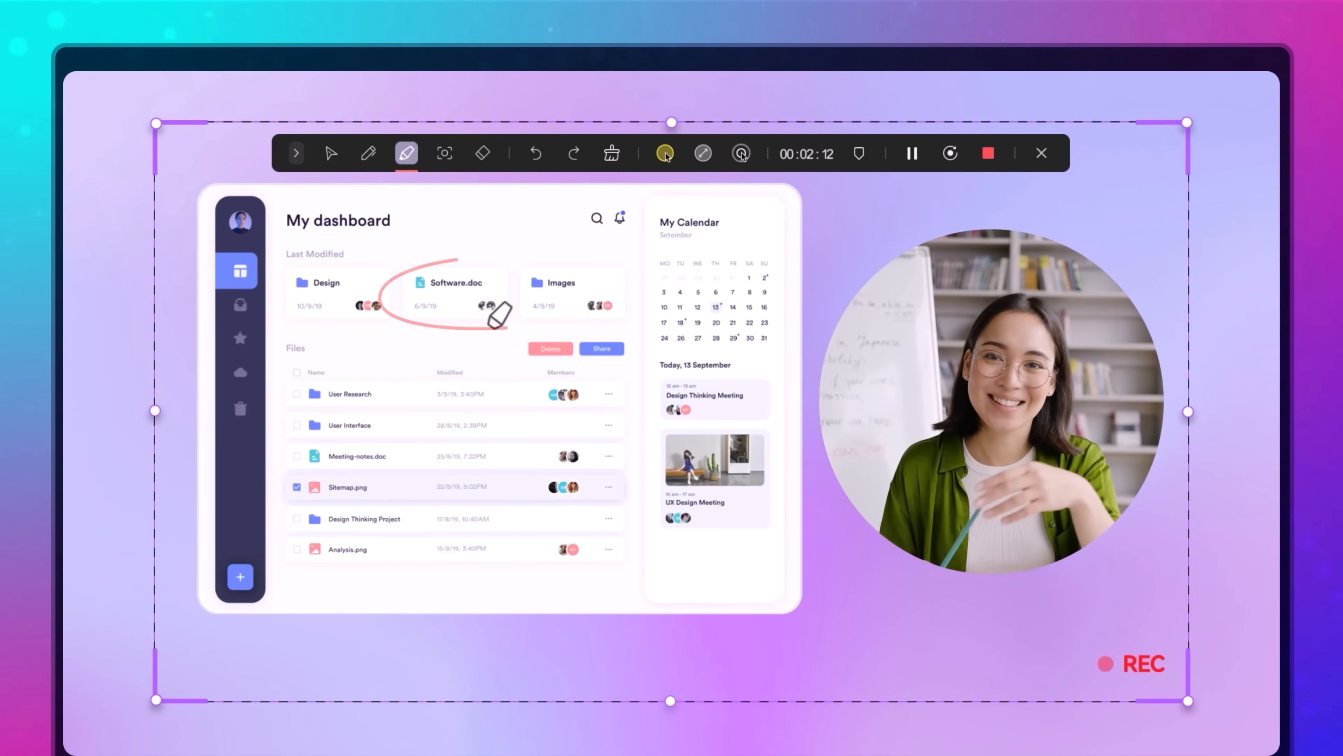
{"action": "left_click", "coordinate": [986, 153]}
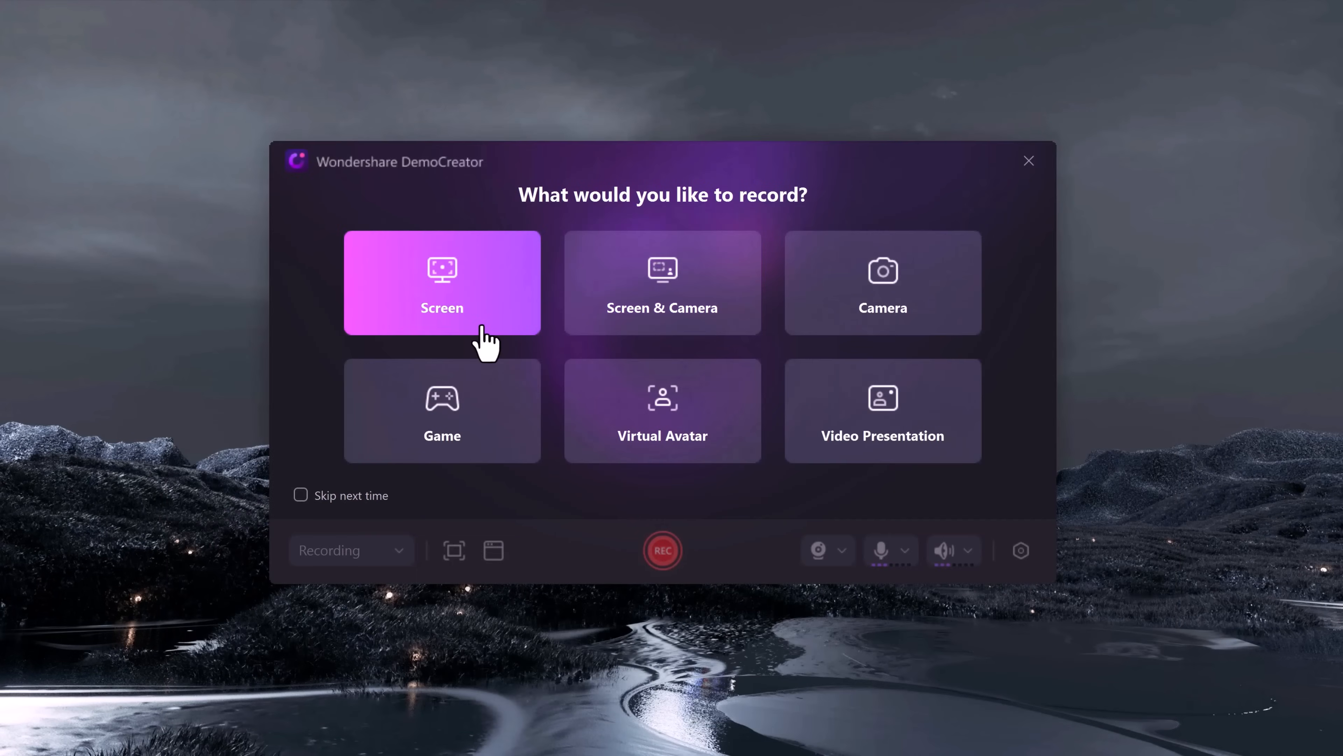
{"action": "mouse_move", "coordinate": [538, 349]}
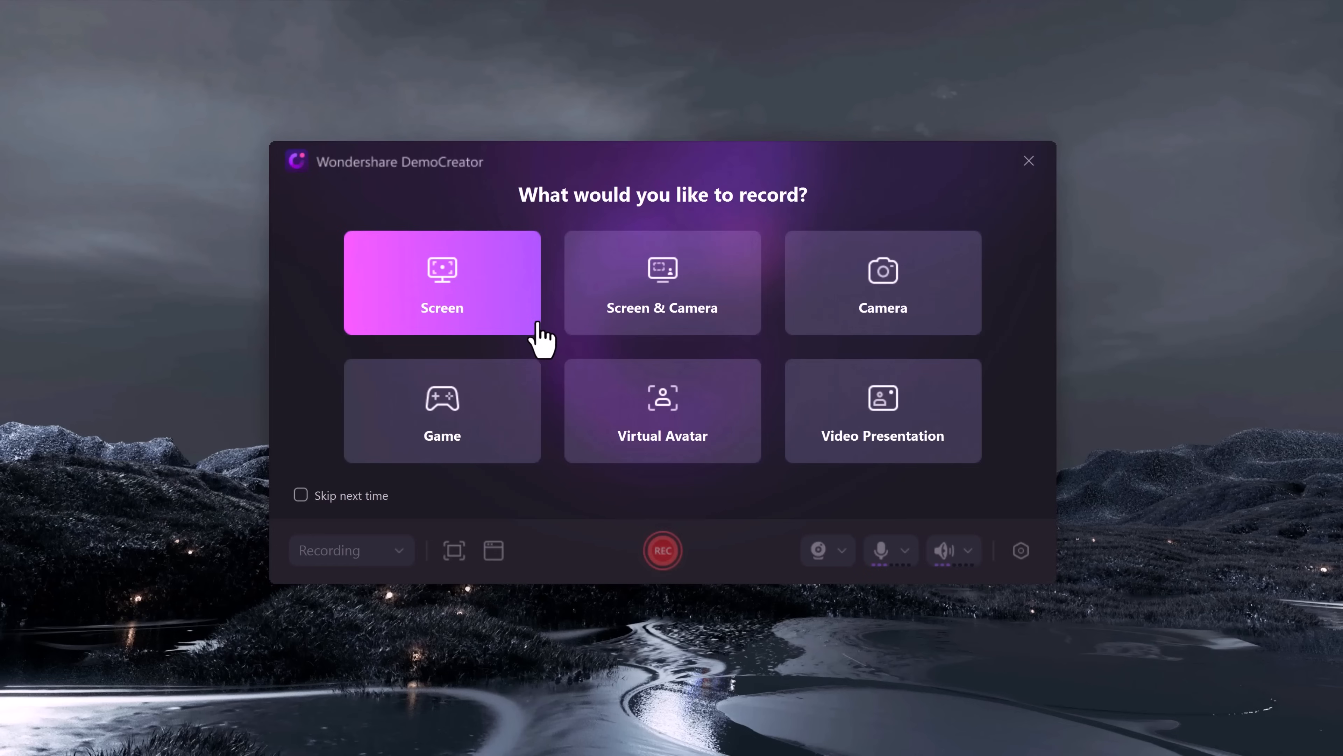
Step: Choose Screen-only recording, check then dismiss the scheduled recording options, and start recording
{"action": "left_click", "coordinate": [442, 286]}
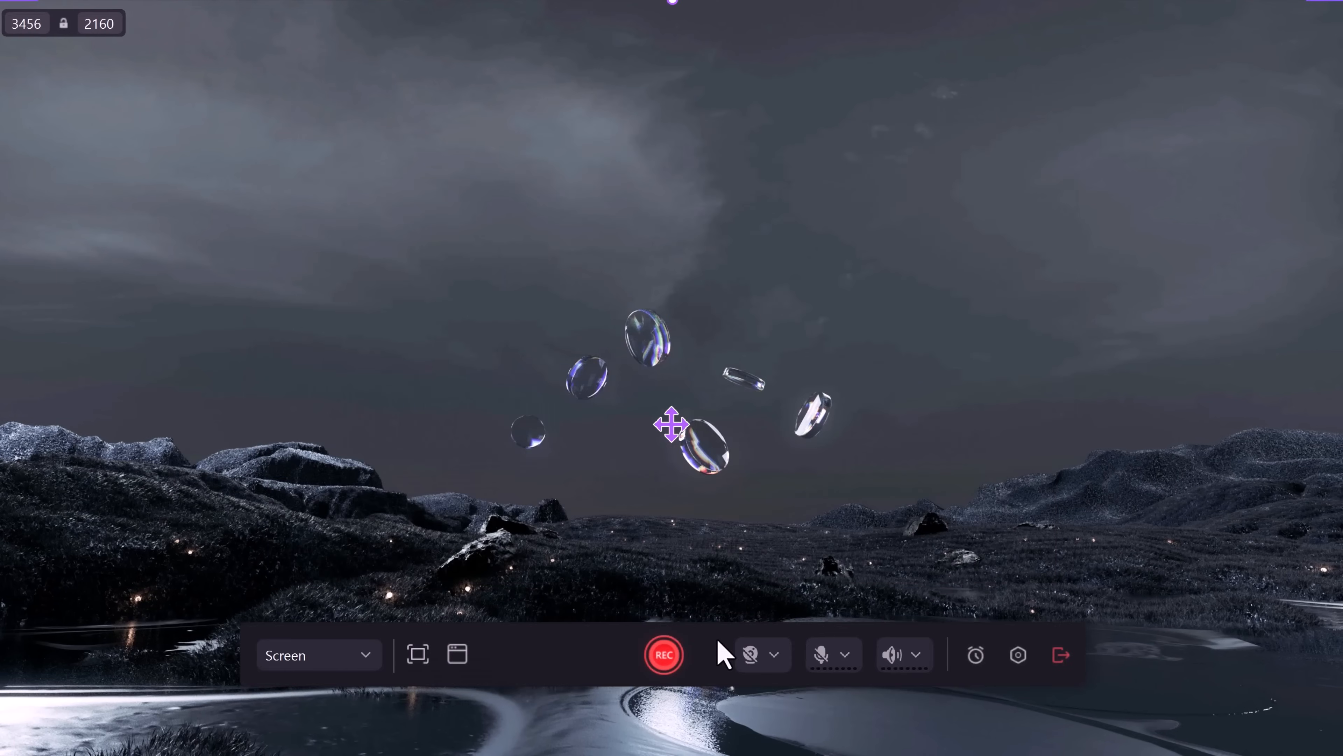
{"action": "left_click", "coordinate": [418, 654]}
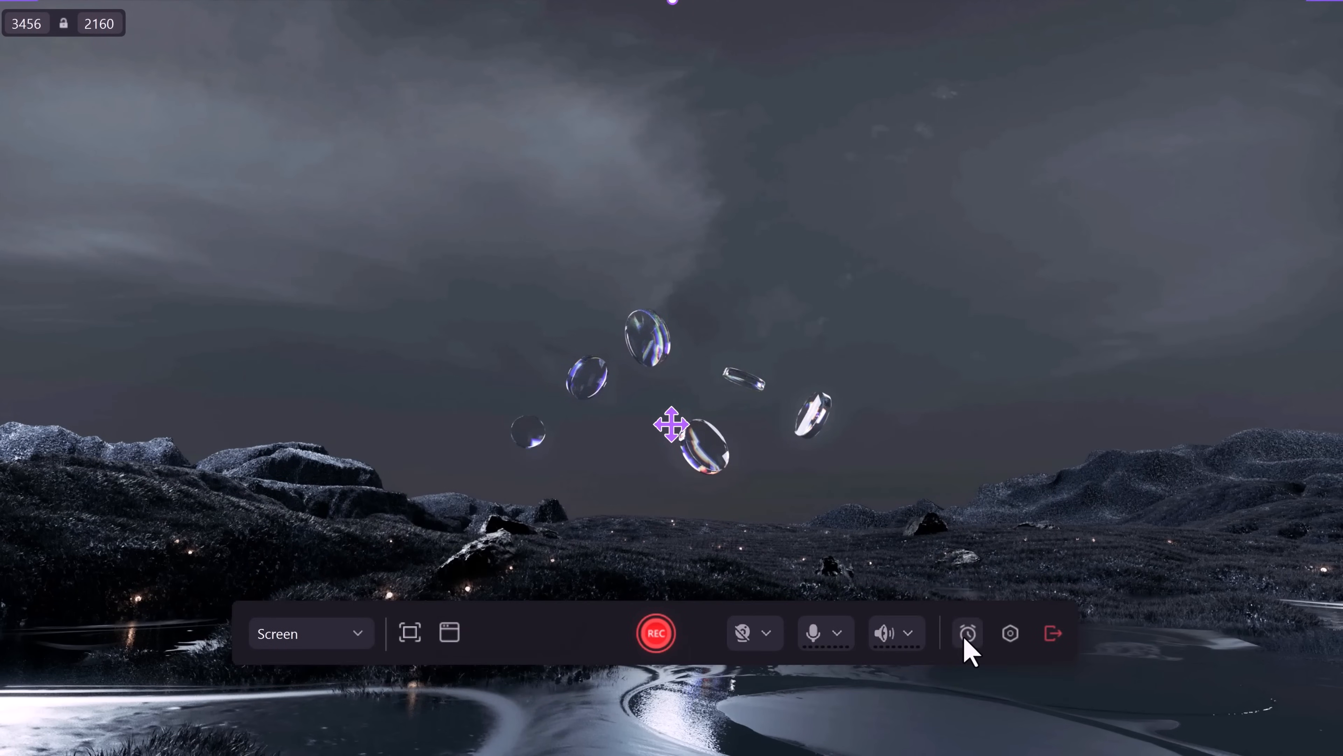
{"action": "mouse_move", "coordinate": [1041, 593]}
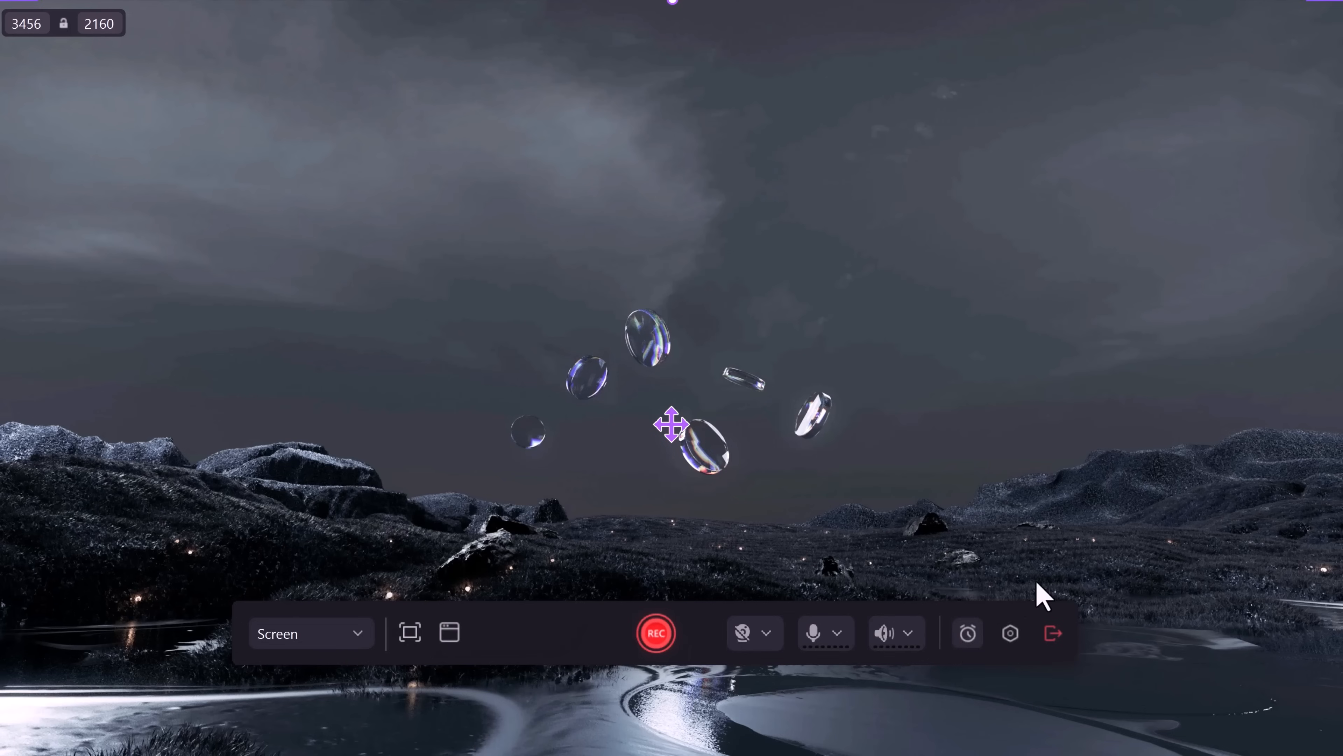
{"action": "left_click", "coordinate": [968, 632]}
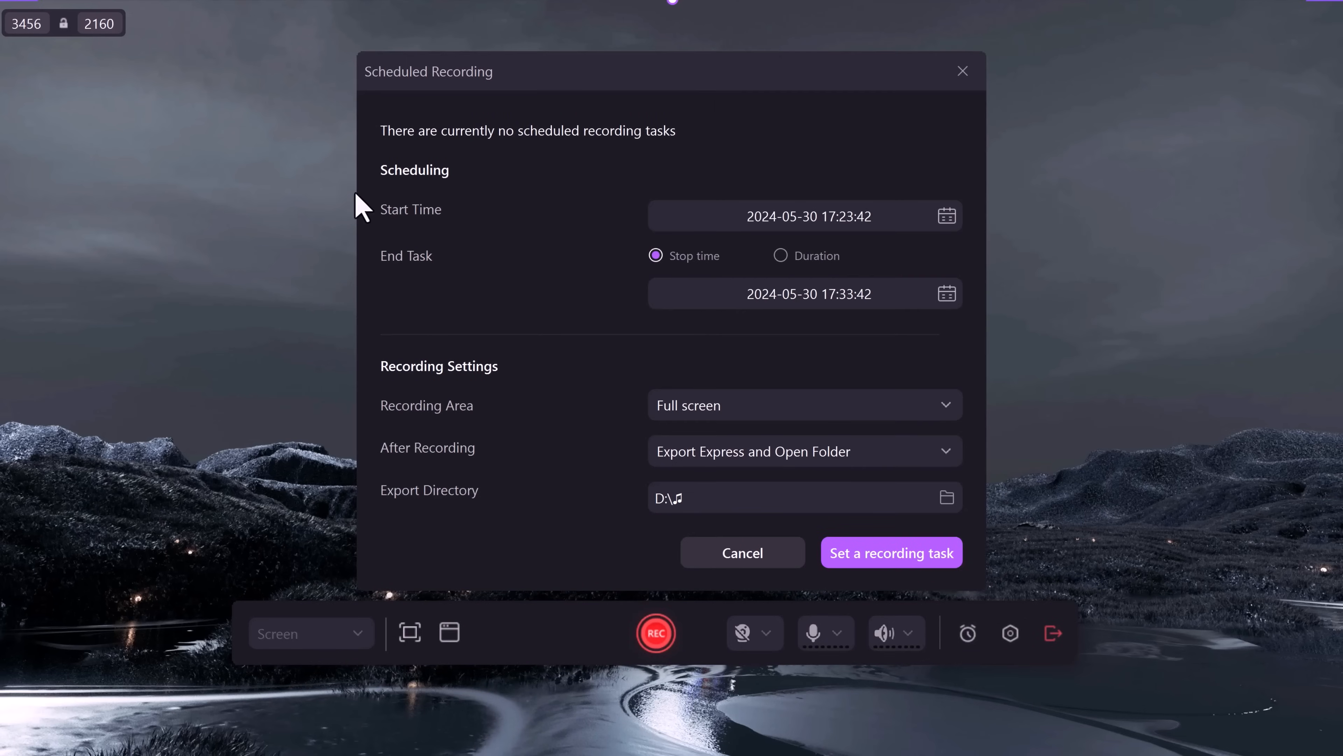
{"action": "left_click", "coordinate": [743, 553]}
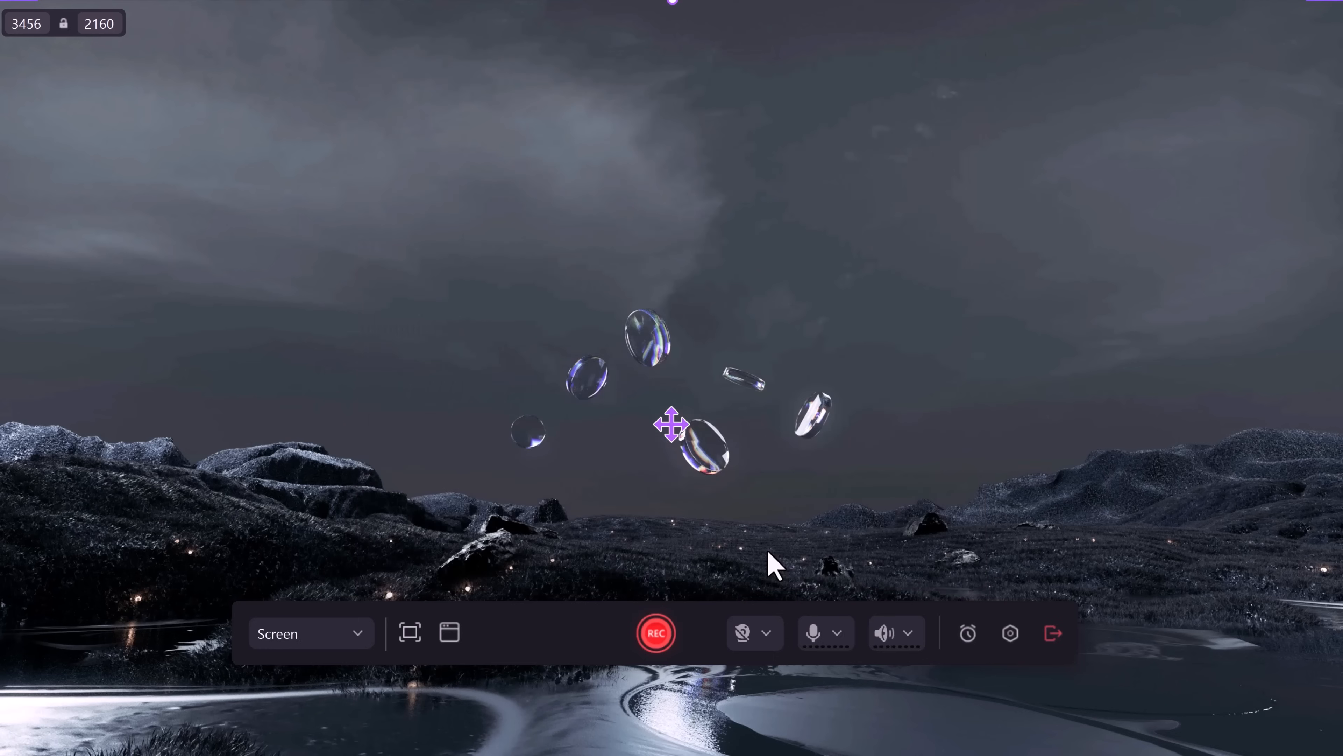
{"action": "left_click", "coordinate": [656, 632]}
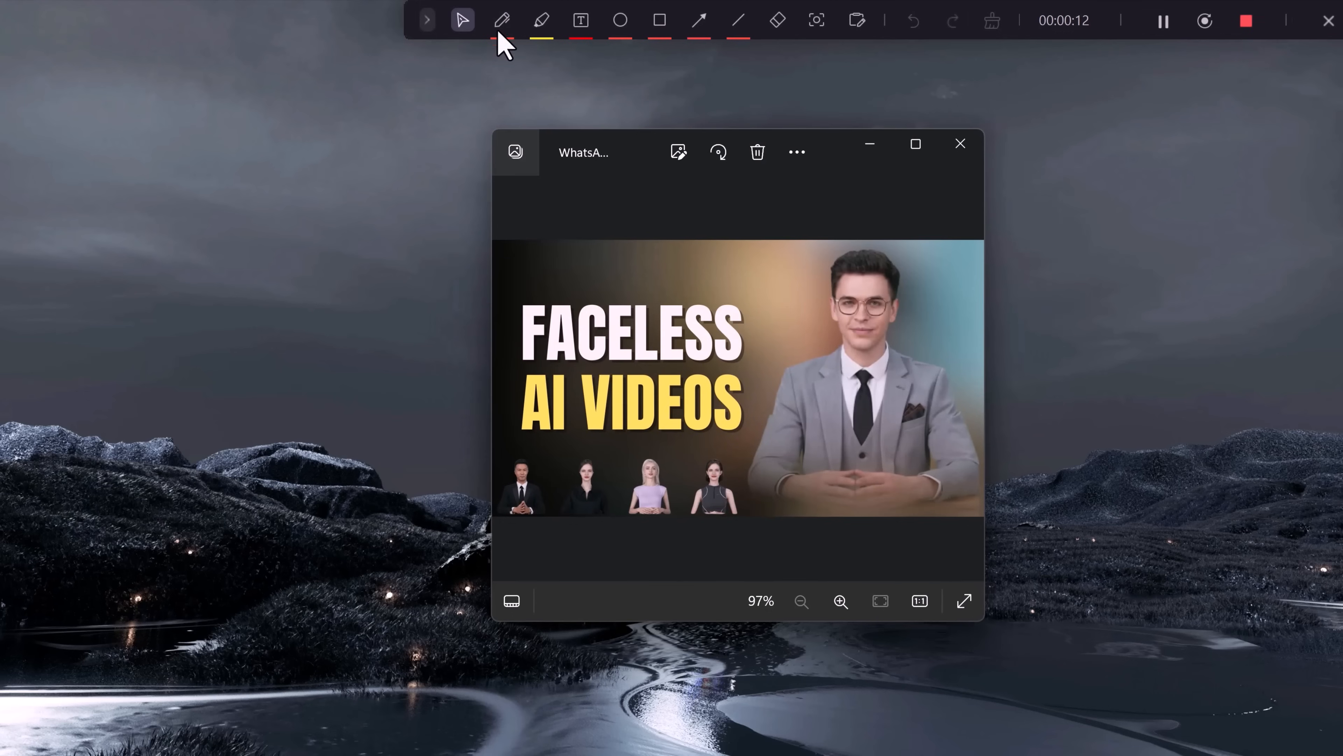
Step: Use the floating annotation toolbar while the faceless AI videos image is open
{"action": "left_click", "coordinate": [502, 20]}
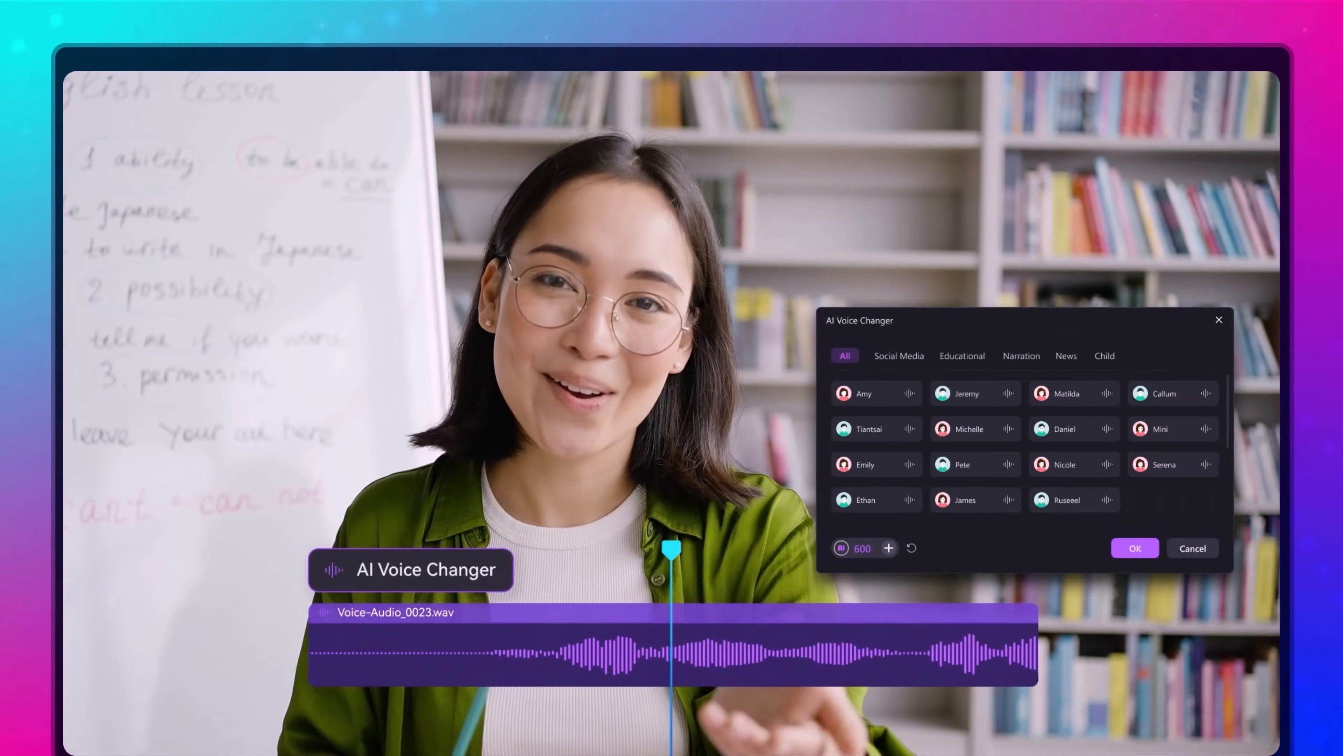
Step: Apply the Emily AI voice to Voice-Audio_0023.wav and play the clip on the timeline
{"action": "left_click", "coordinate": [872, 465]}
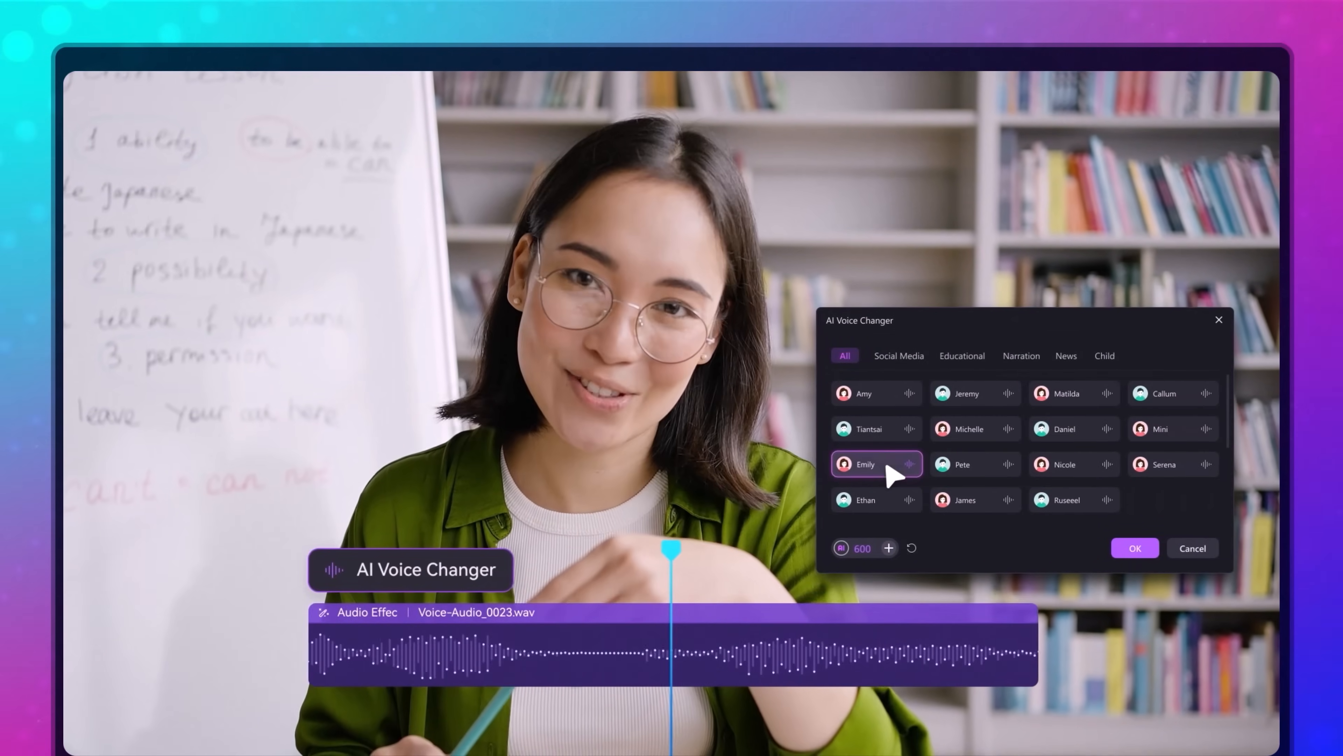
{"action": "left_click", "coordinate": [975, 464]}
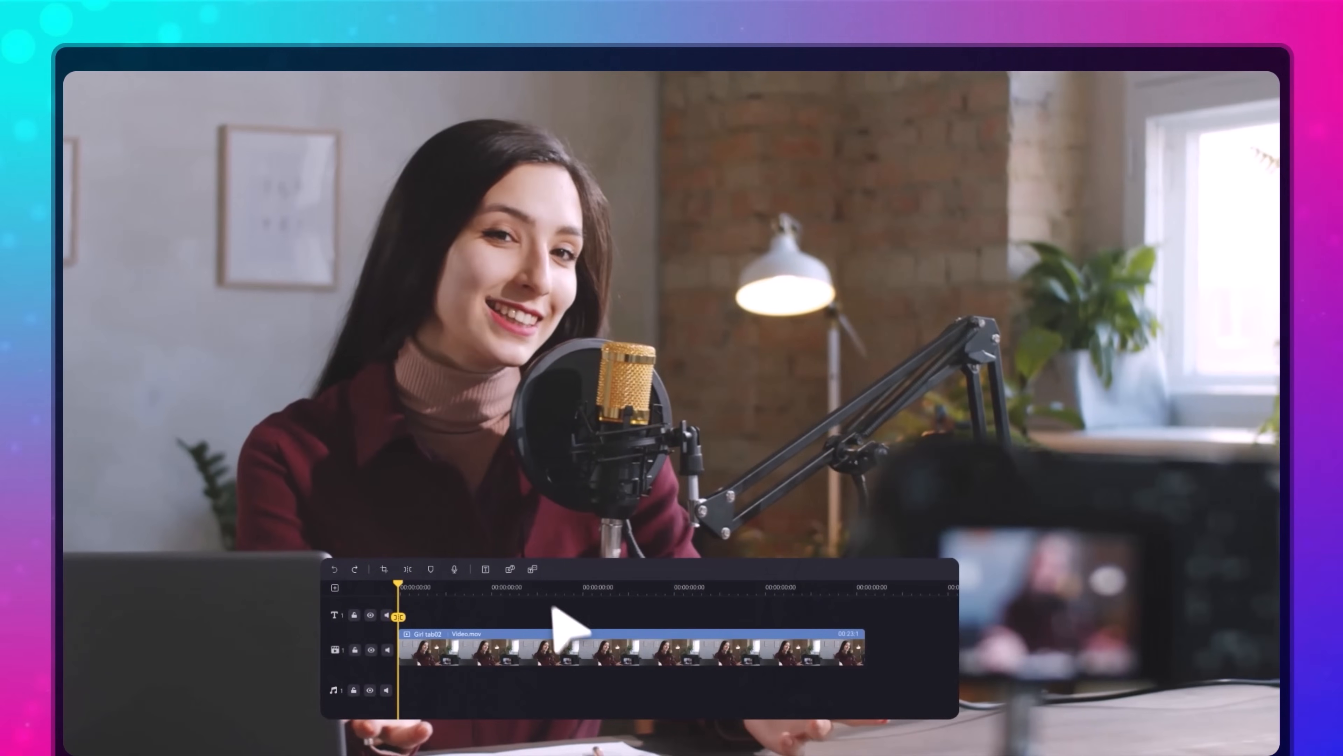
{"action": "left_click", "coordinate": [532, 570]}
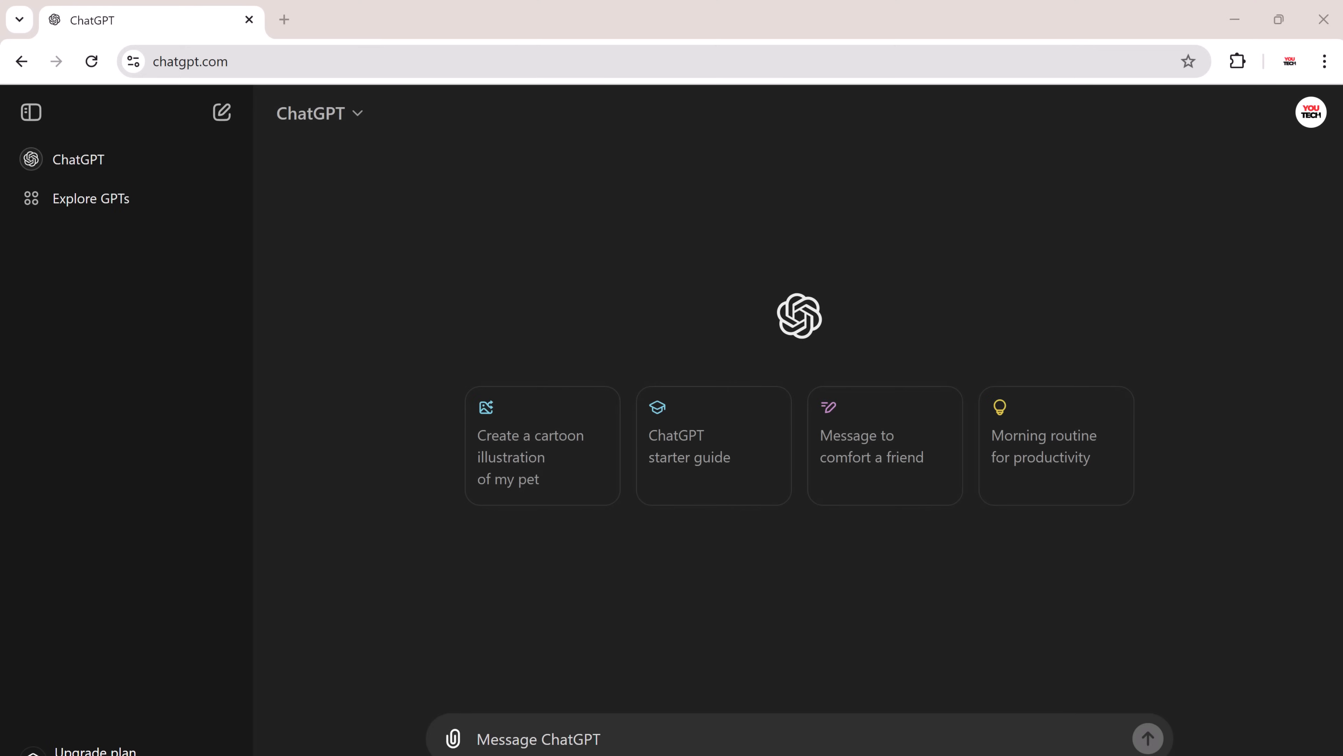
{"action": "mouse_move", "coordinate": [610, 589]}
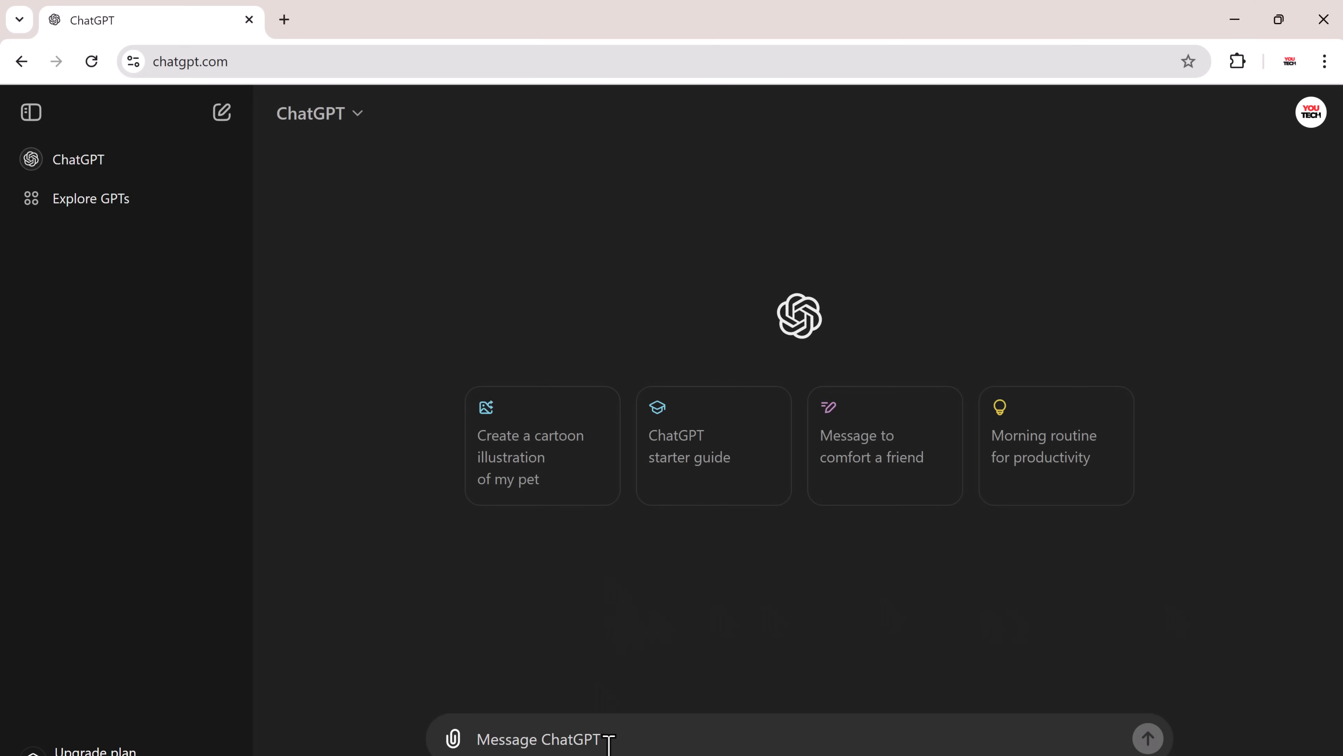
Step: Send ChatGPT a request for thumbnail ideas with a person's expression for "Will this Asteroid destroy the Earth in 2048?"
{"action": "type", "text": "suggest me some thumbnail ideas with a person on it with suitable expression for a video title"}
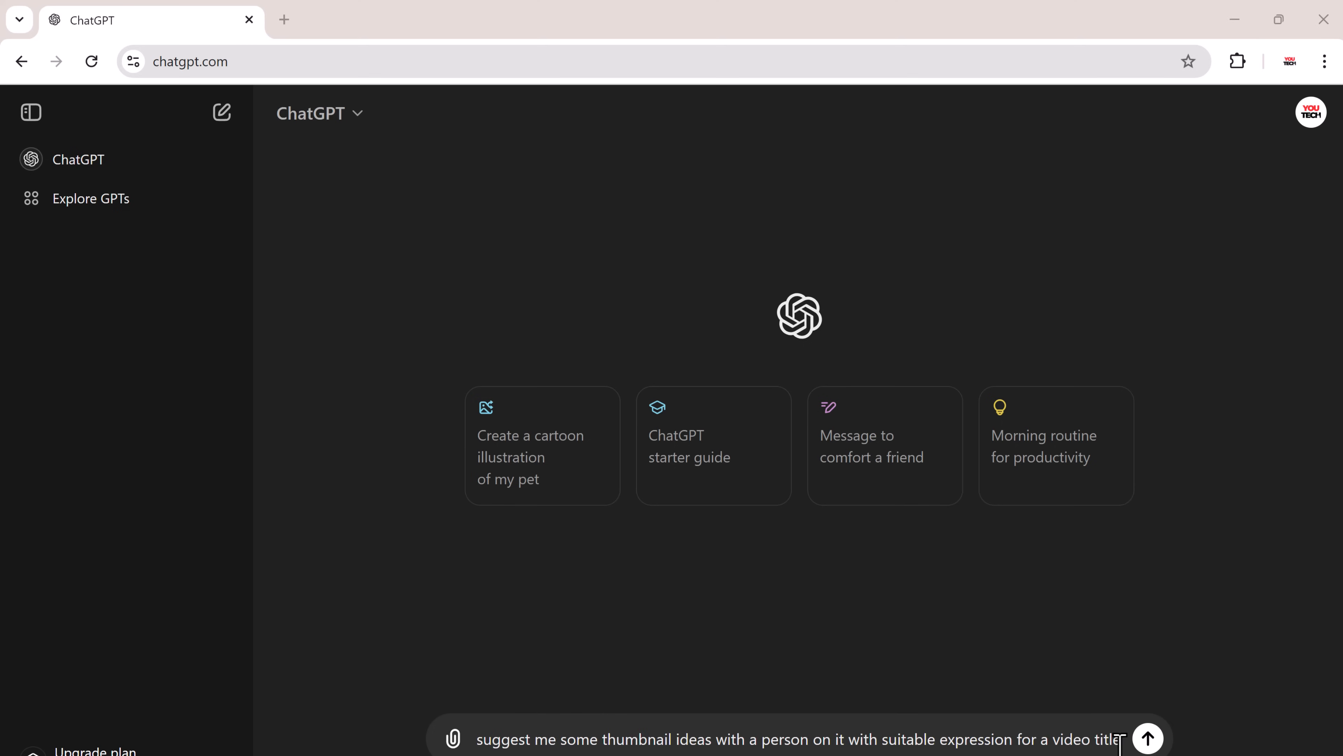
{"action": "type", "text": "\""}
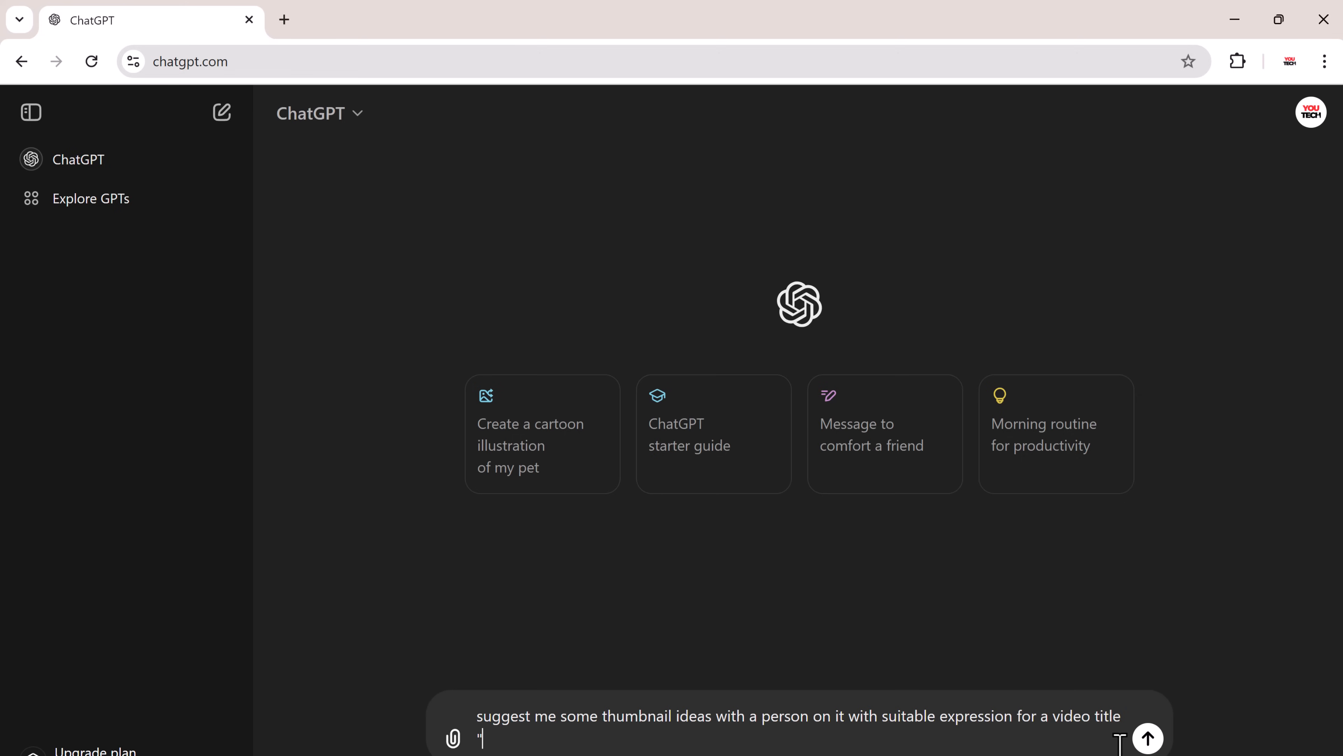
{"action": "type", "text": "Will this As"}
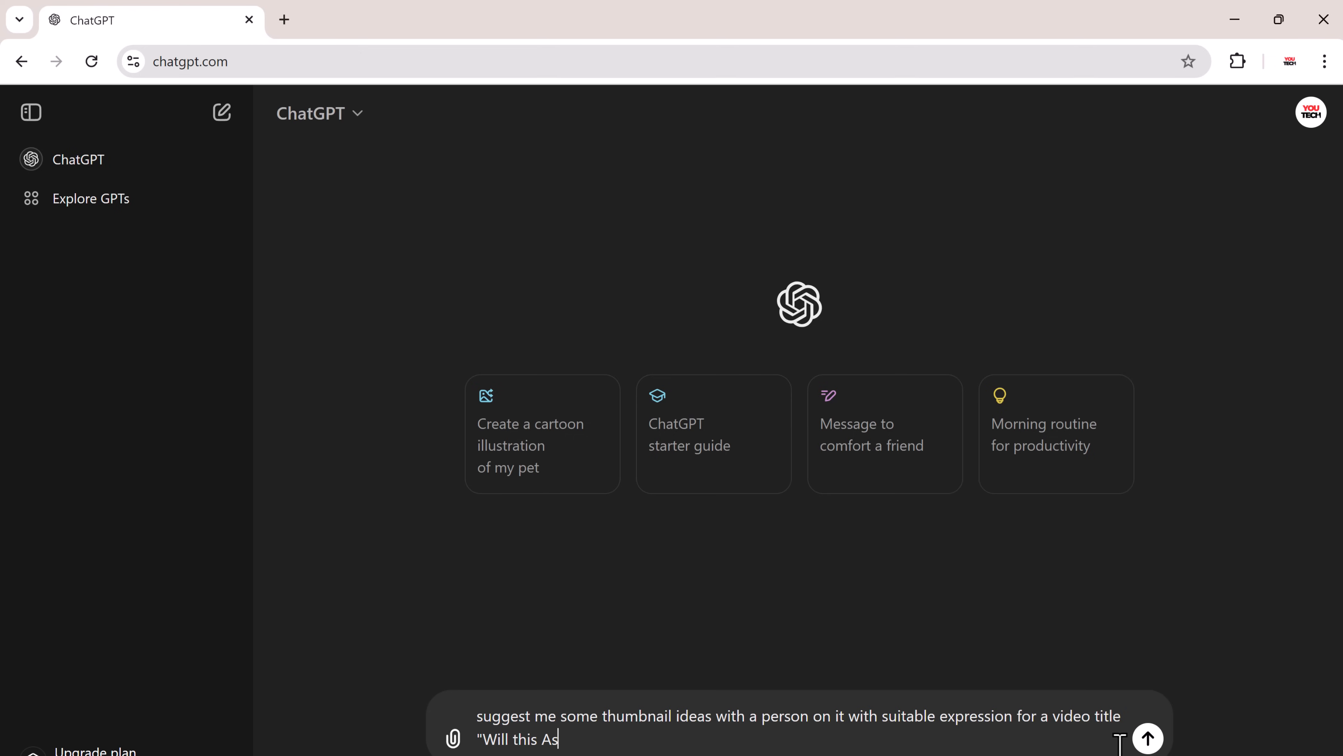
{"action": "type", "text": "teroid destroy the"}
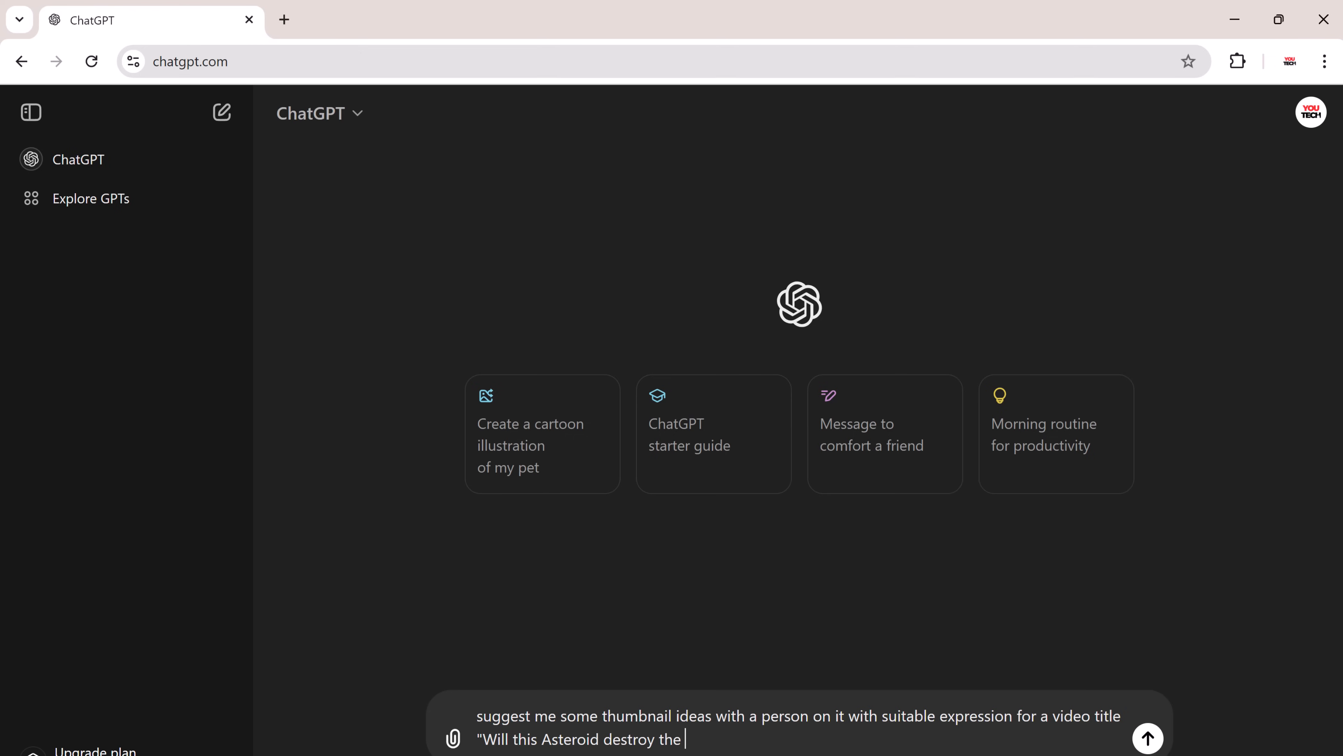
{"action": "type", "text": "Earth in 2048?\""}
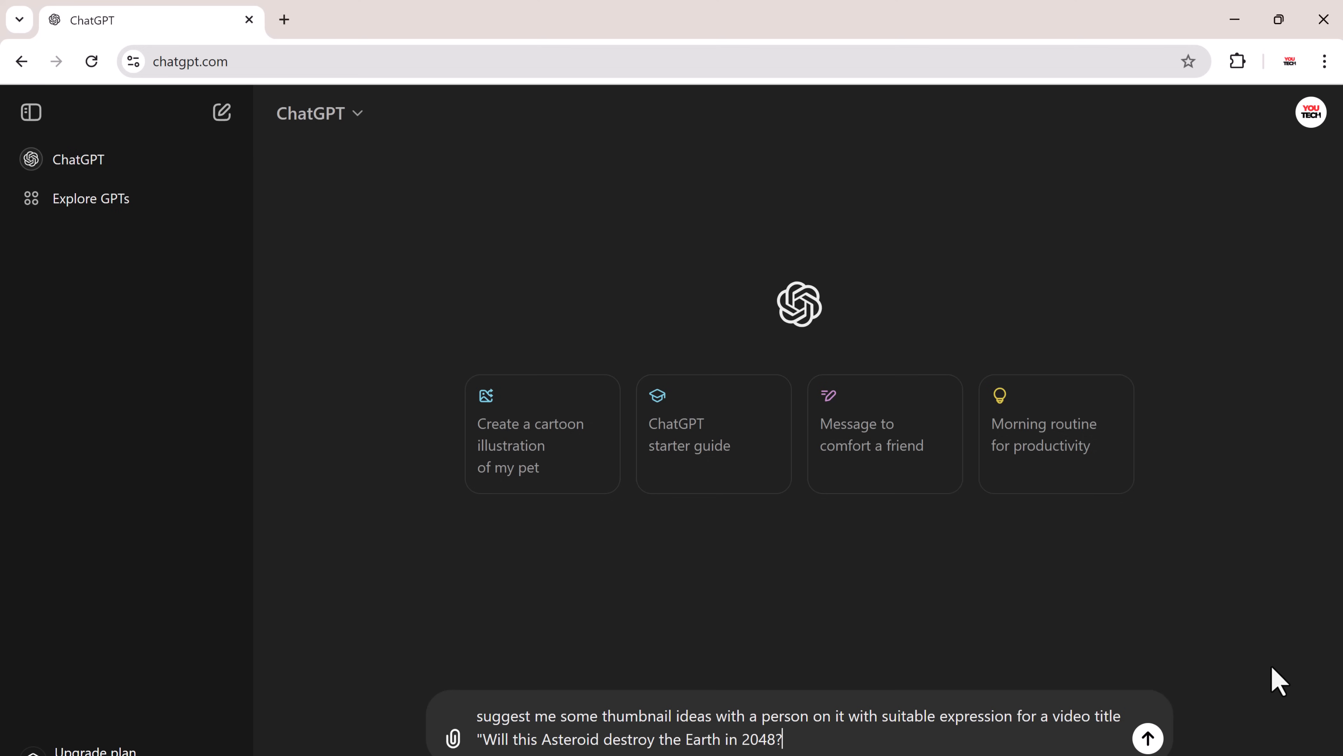
{"action": "left_click", "coordinate": [1149, 739]}
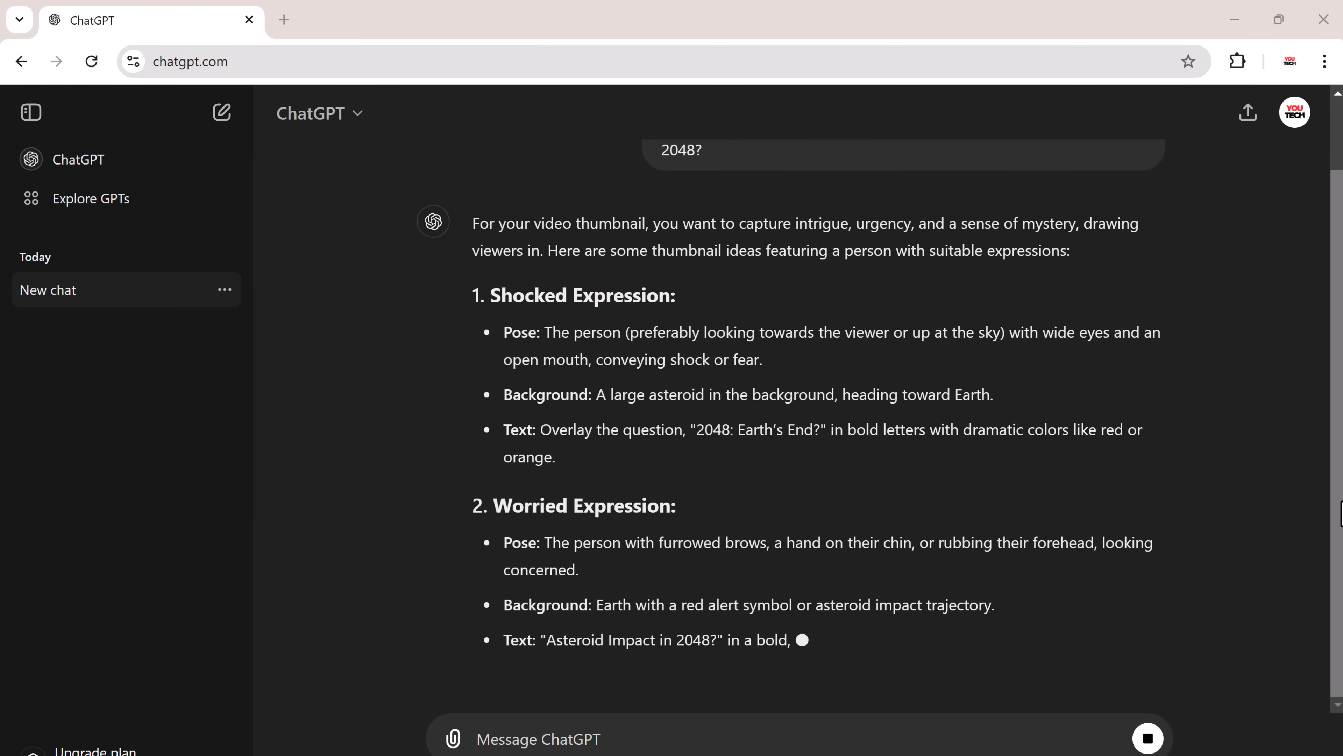
Step: Scroll through ChatGPT's five thumbnail ideas and back up to the Shocked Expression idea
{"action": "scroll", "scroll_direction": "down", "scroll_amount": 3}
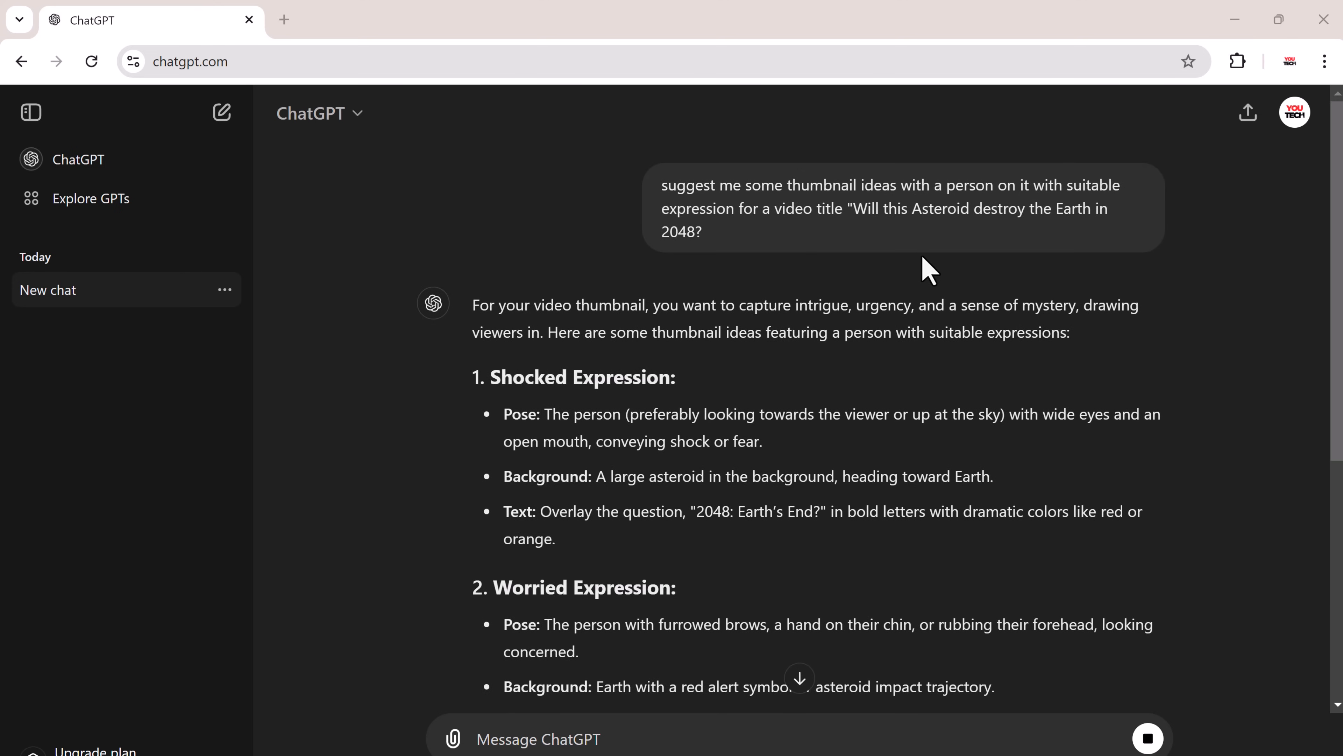
{"action": "scroll", "scroll_direction": "down", "scroll_amount": 3}
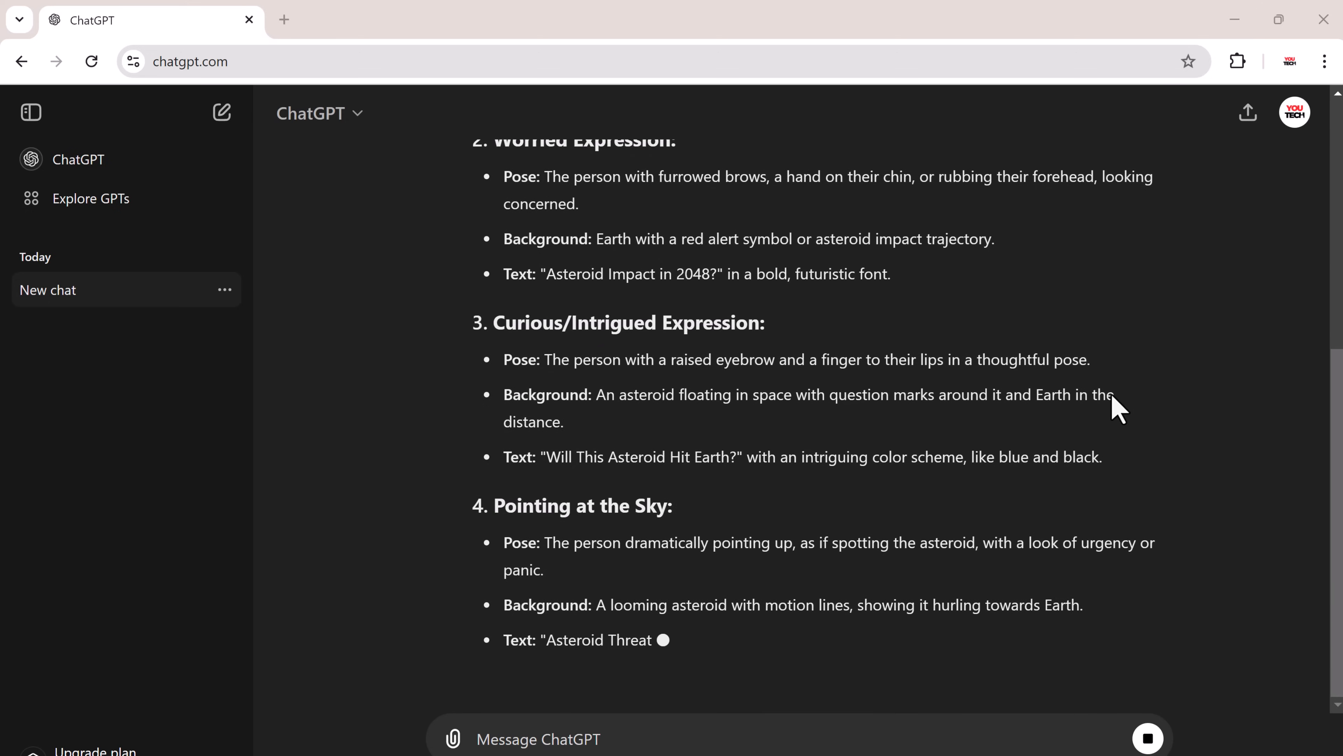
{"action": "scroll", "scroll_direction": "down", "scroll_amount": 3}
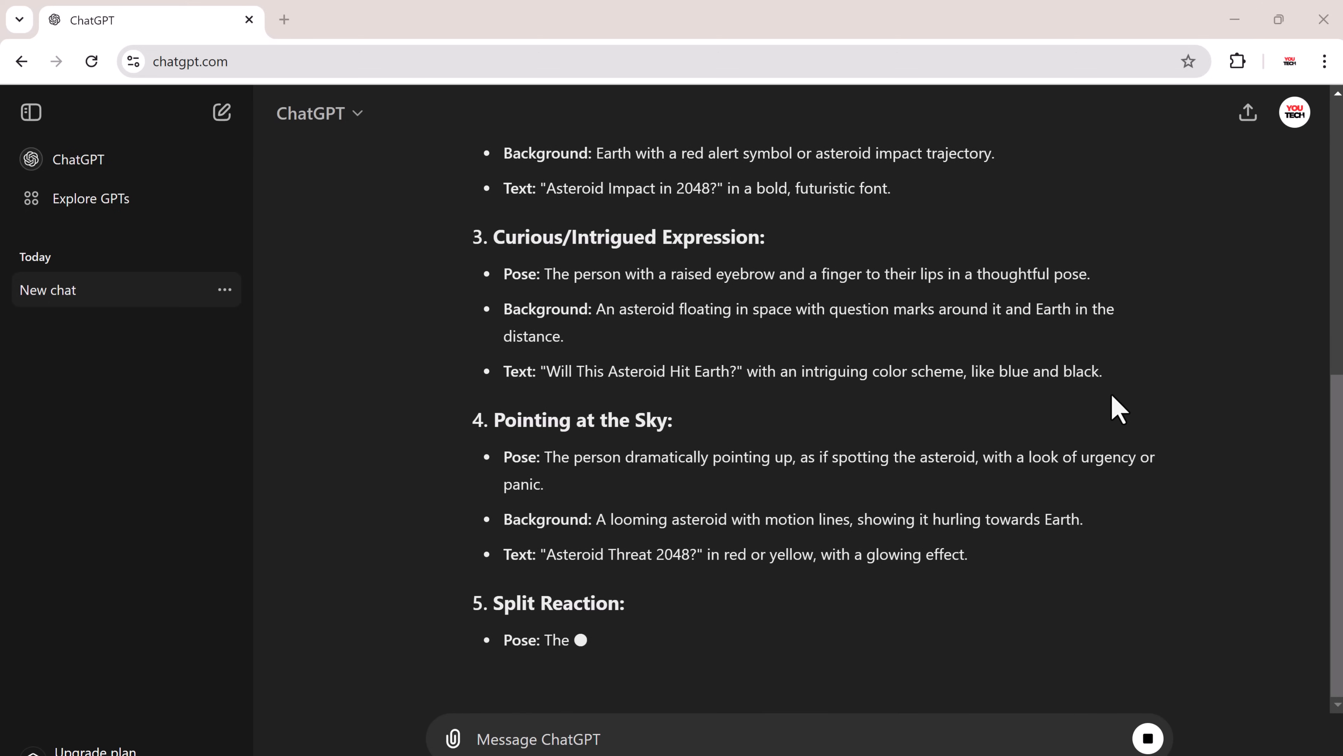
{"action": "scroll", "scroll_direction": "down", "scroll_amount": 3}
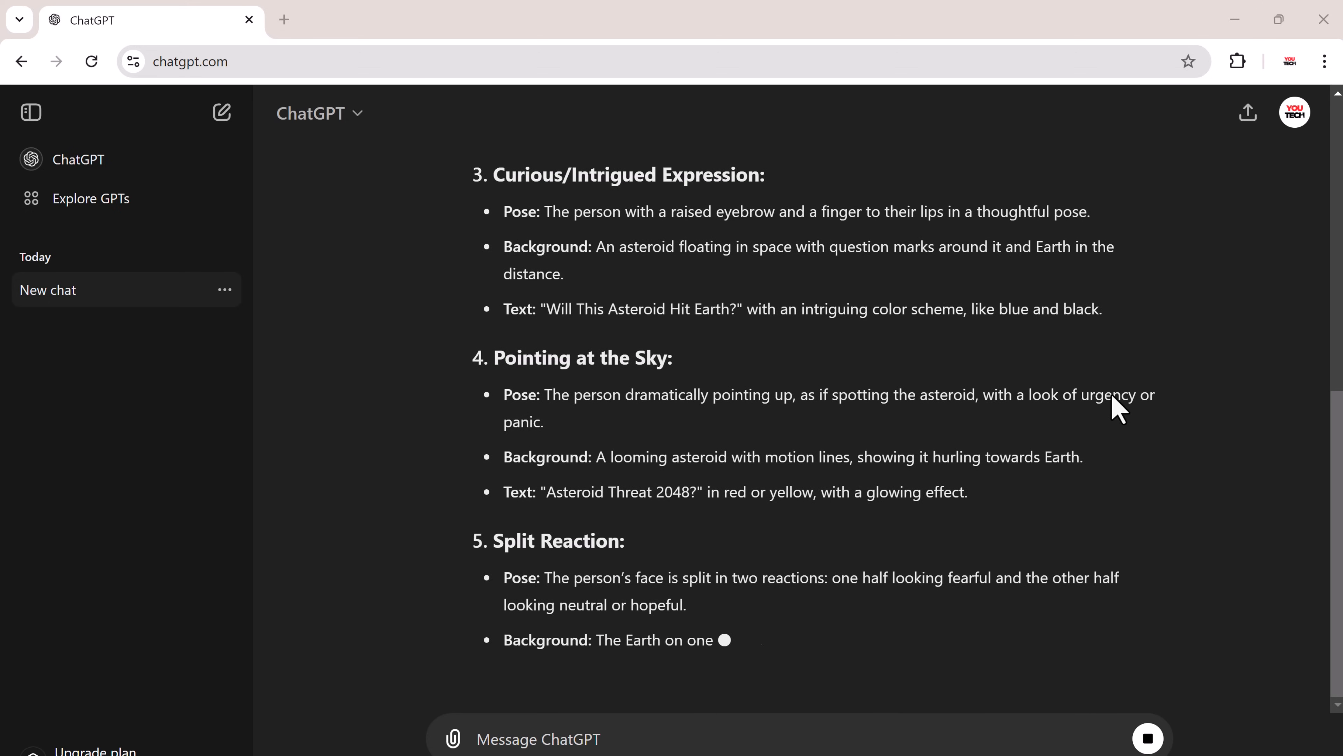
{"action": "scroll", "scroll_direction": "down", "scroll_amount": 3}
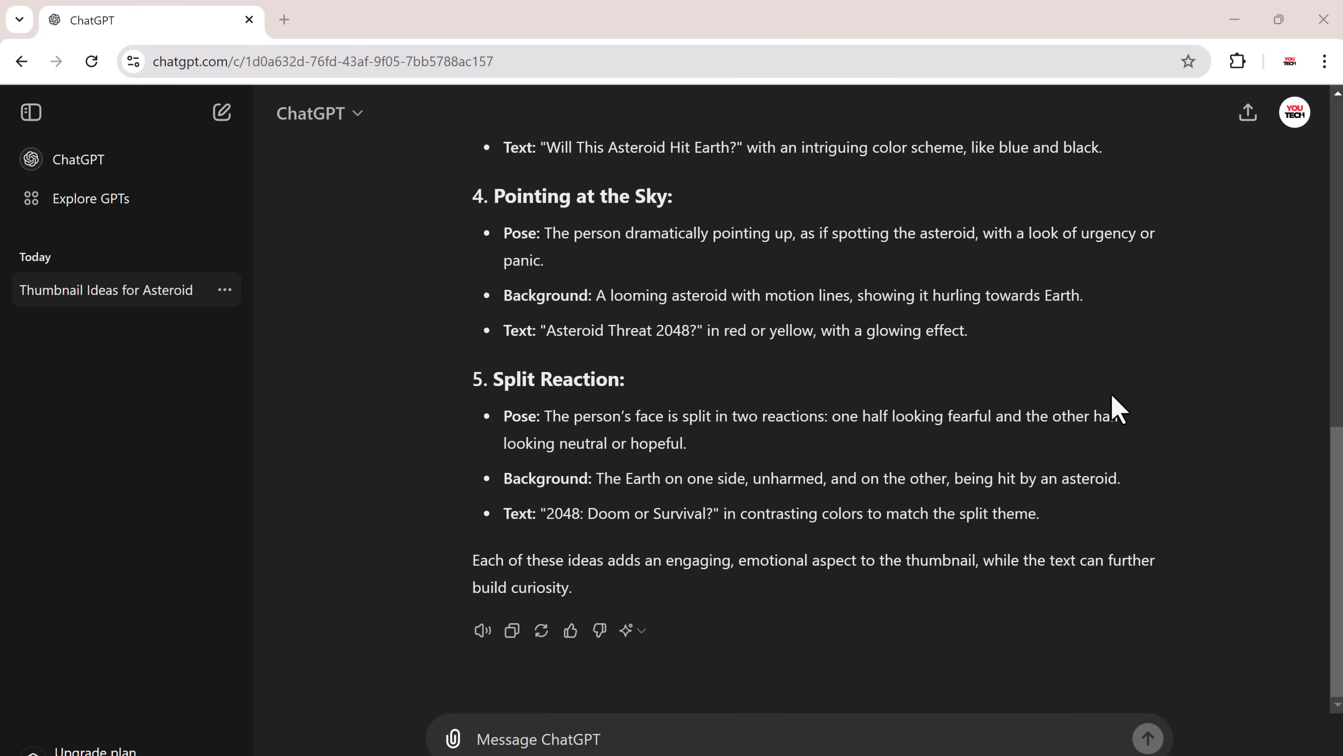
{"action": "scroll", "scroll_direction": "up", "scroll_amount": 3}
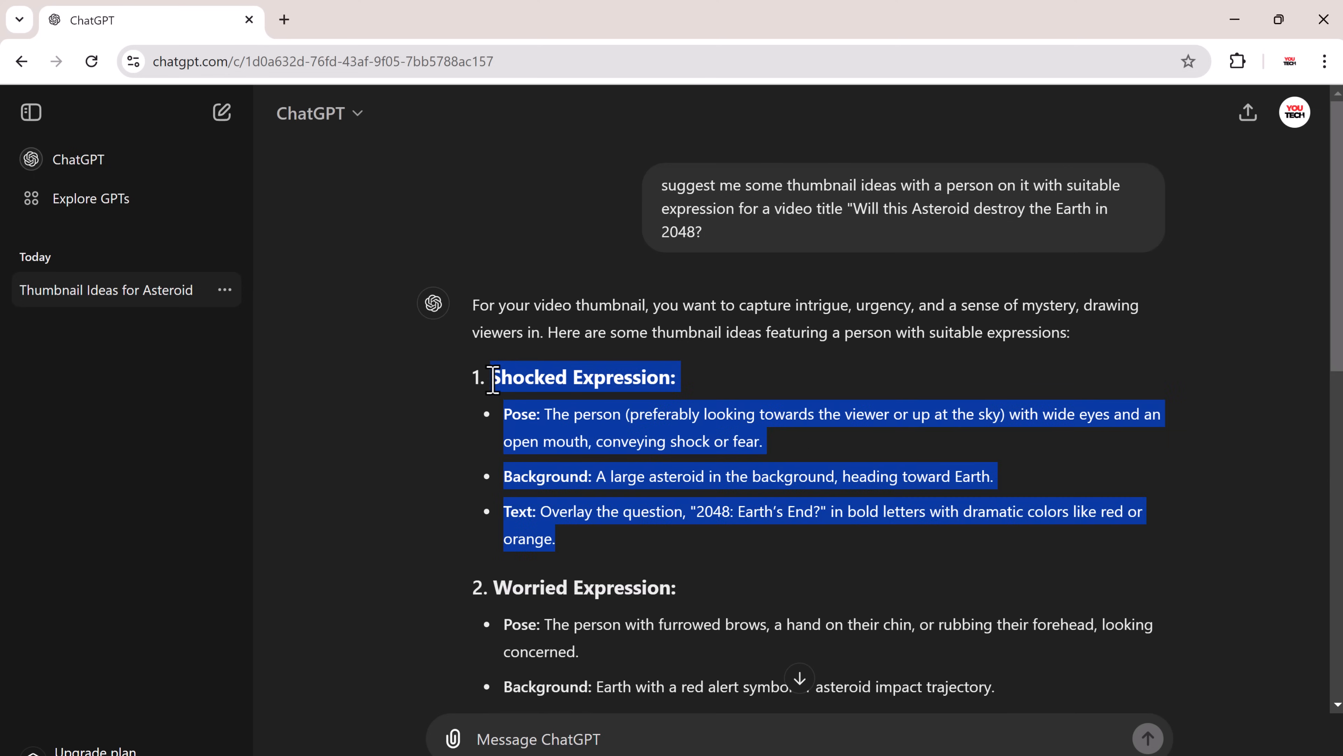
Step: Send the pasted Shocked Expression idea with 'give me prompt to generate' added
{"action": "left_click", "coordinate": [623, 740]}
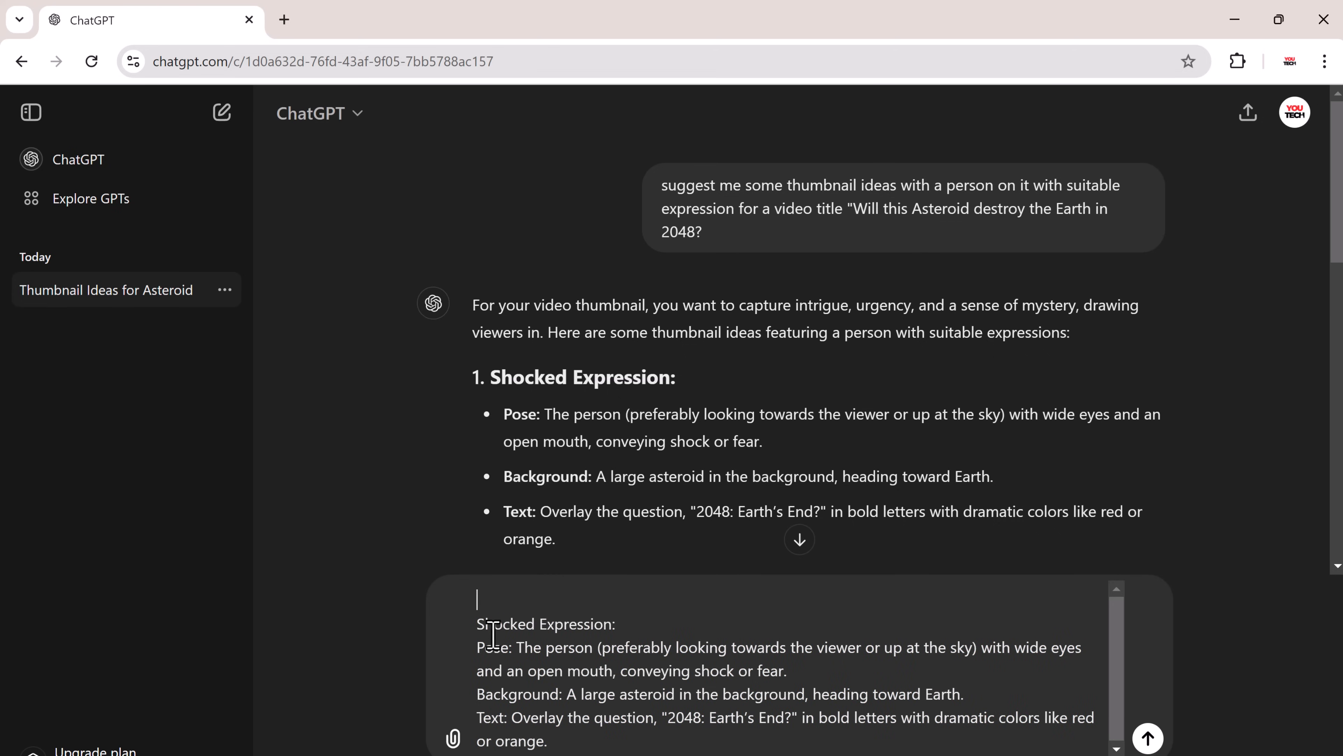
{"action": "mouse_move", "coordinate": [725, 635]}
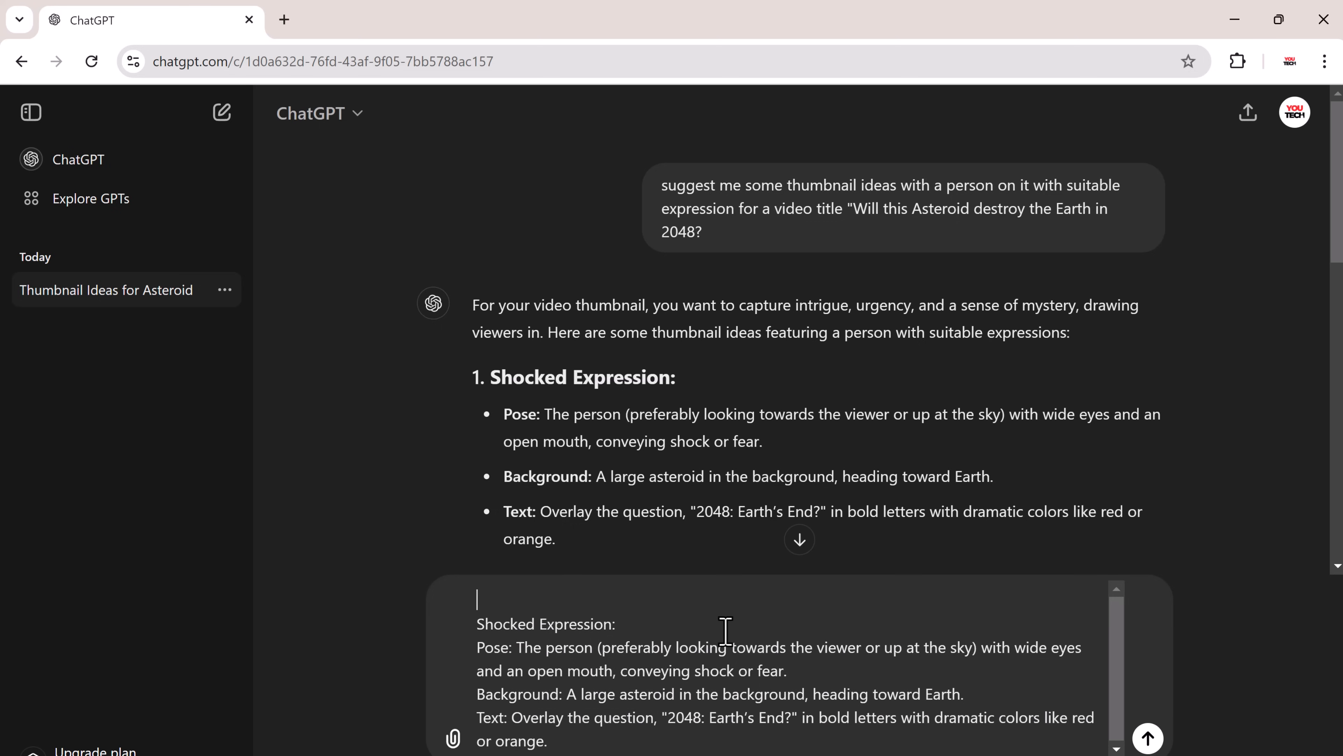
{"action": "type", "text": "give me prompt to ge"}
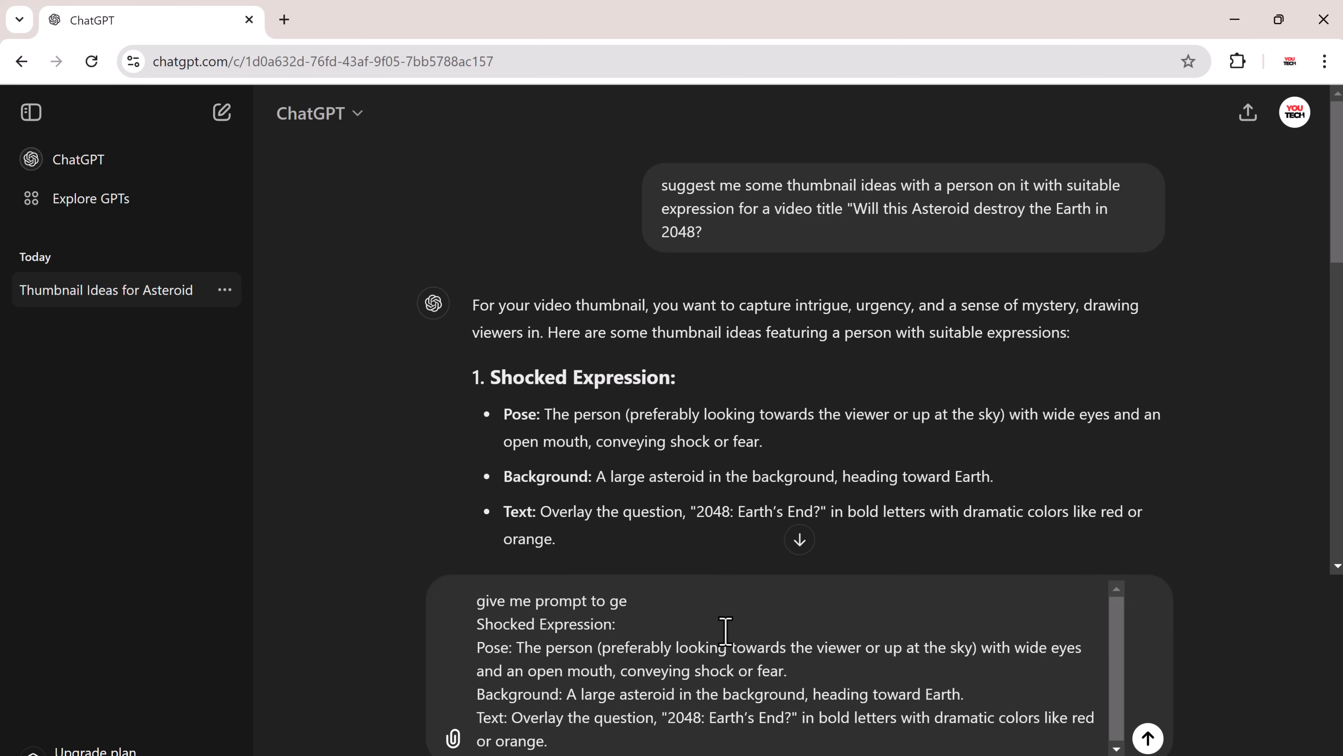
{"action": "left_click", "coordinate": [1147, 738]}
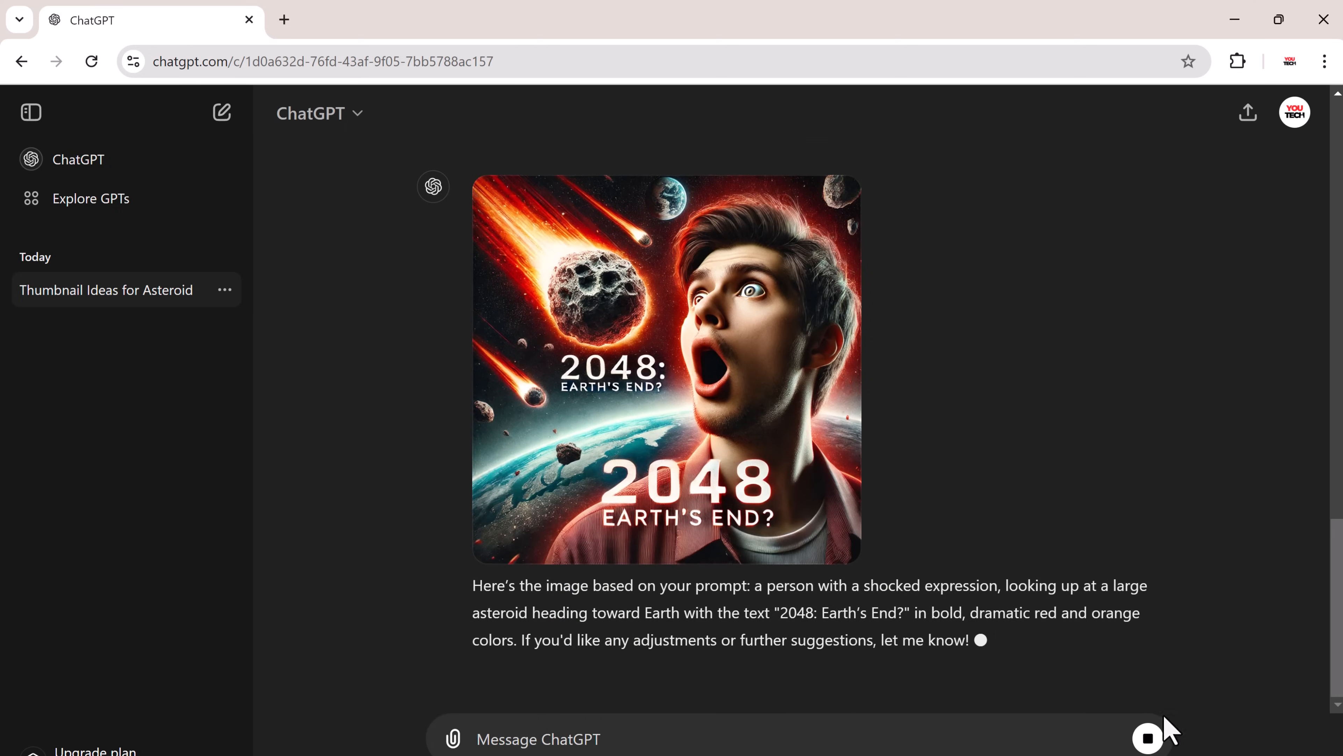
Step: Send 'I want a perfect prompt' to get a refined shocked-face asteroid prompt
{"action": "type", "text": "I want a perfect prompt"}
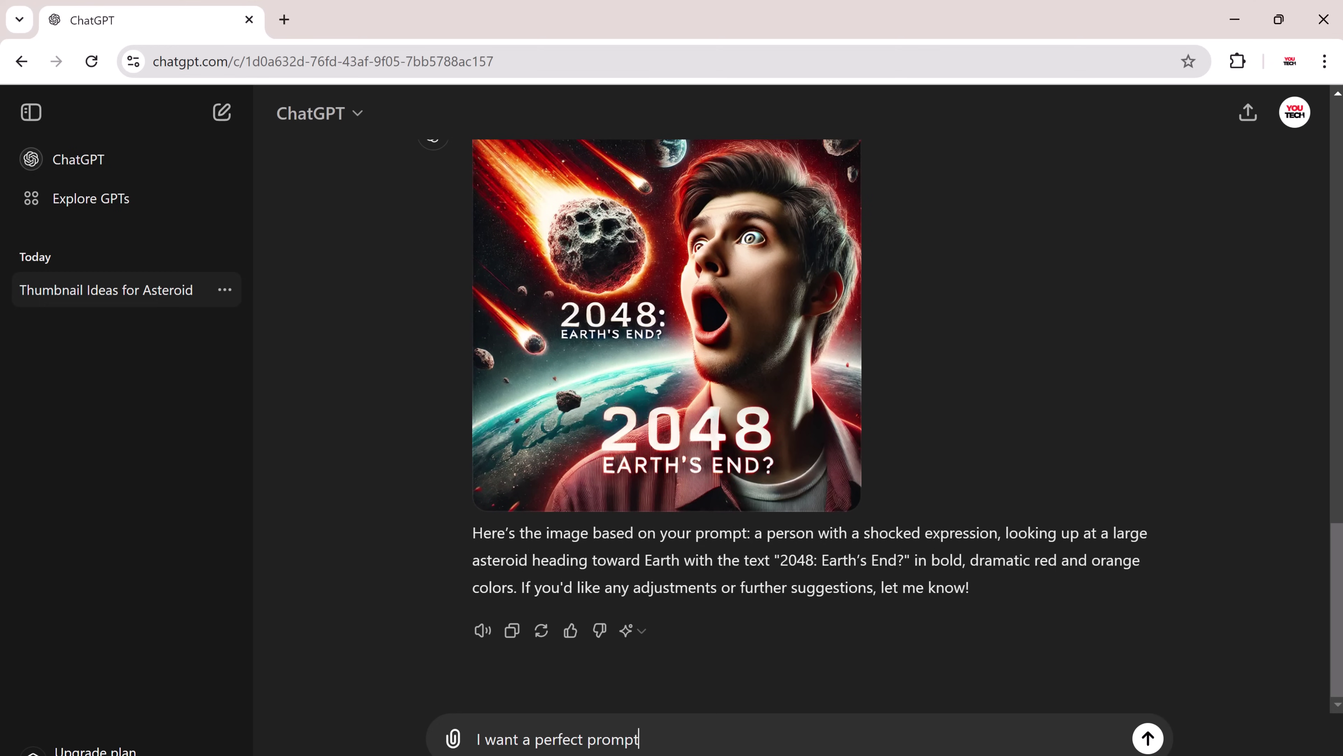
{"action": "left_click", "coordinate": [1149, 739]}
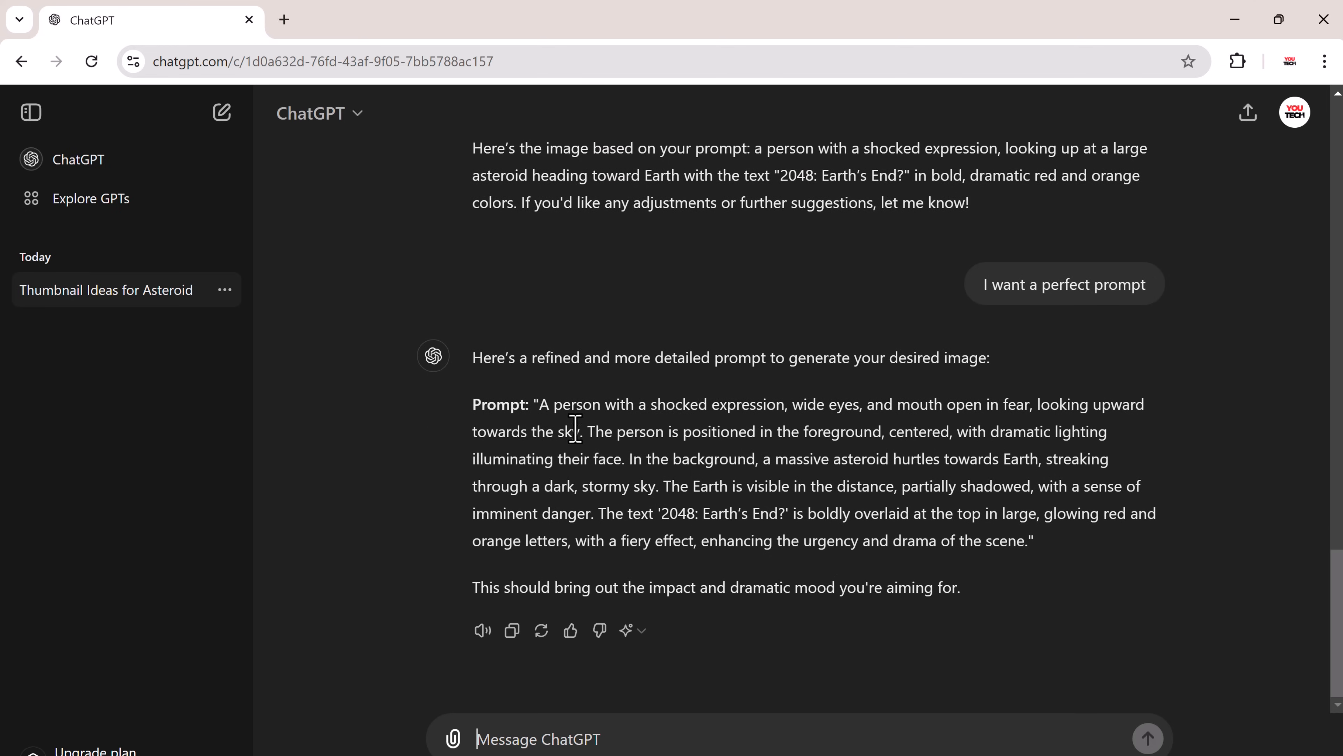
Step: Copy ChatGPT's refined prompt into Ideogram and set the aspect ratio to 16:9
{"action": "left_click_drag", "start_coordinate": [538, 404], "coordinate": [1025, 540]}
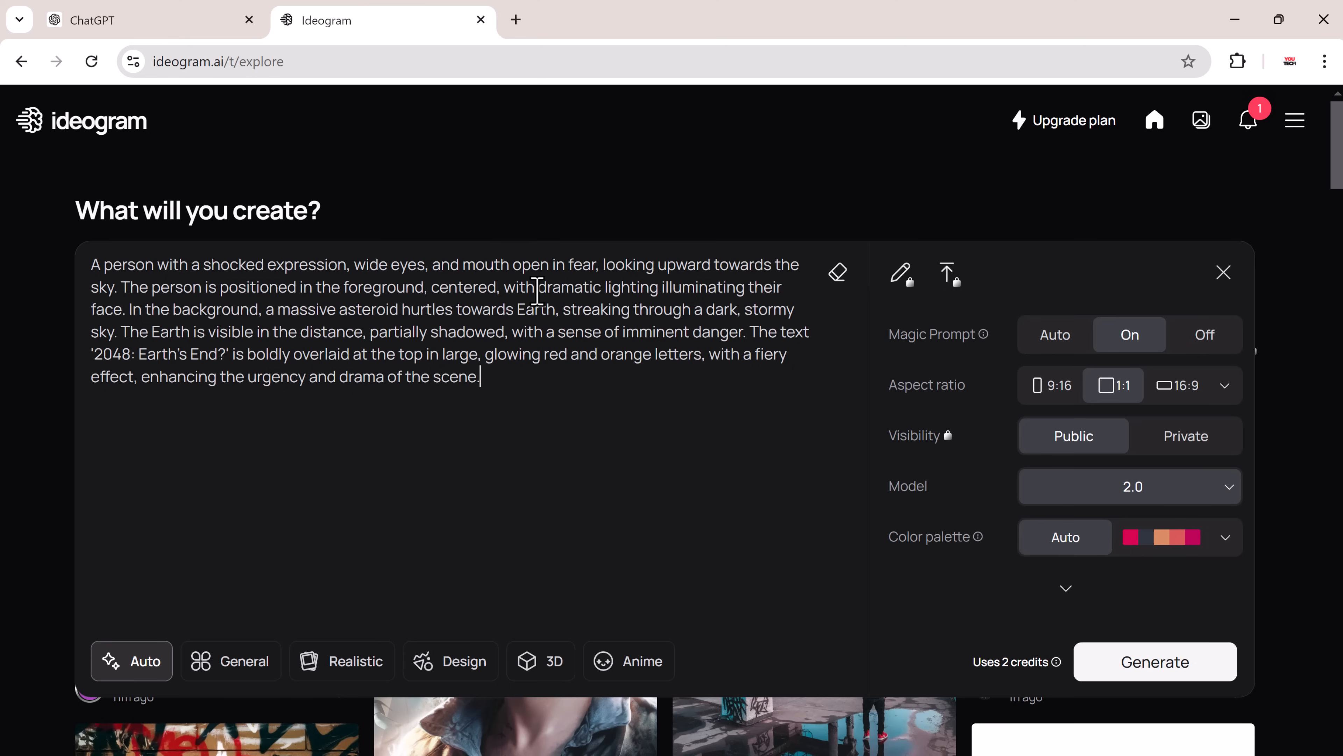
{"action": "mouse_move", "coordinate": [1146, 355]}
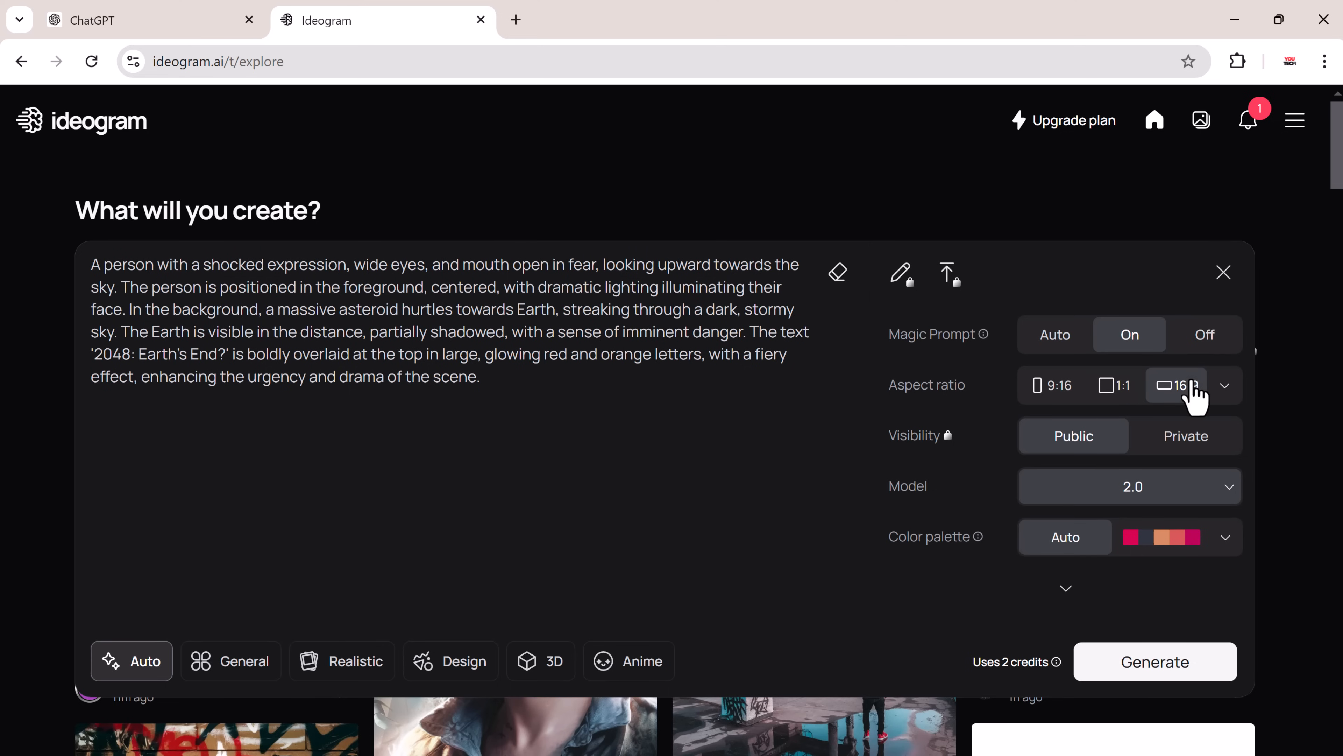
{"action": "left_click", "coordinate": [1155, 662]}
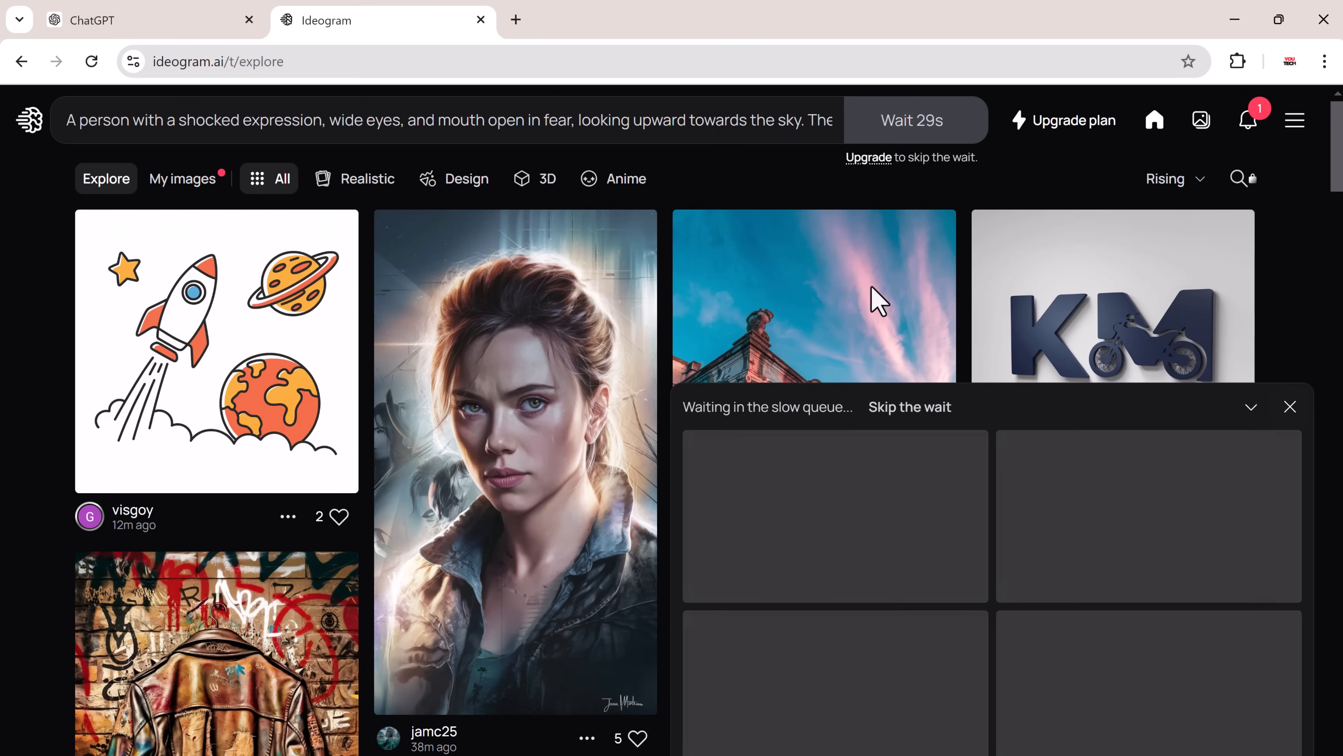
Step: Generate the images, inspect the first '2048 Earth's End?' result and a variation, then return to the gallery
{"action": "left_click", "coordinate": [182, 178]}
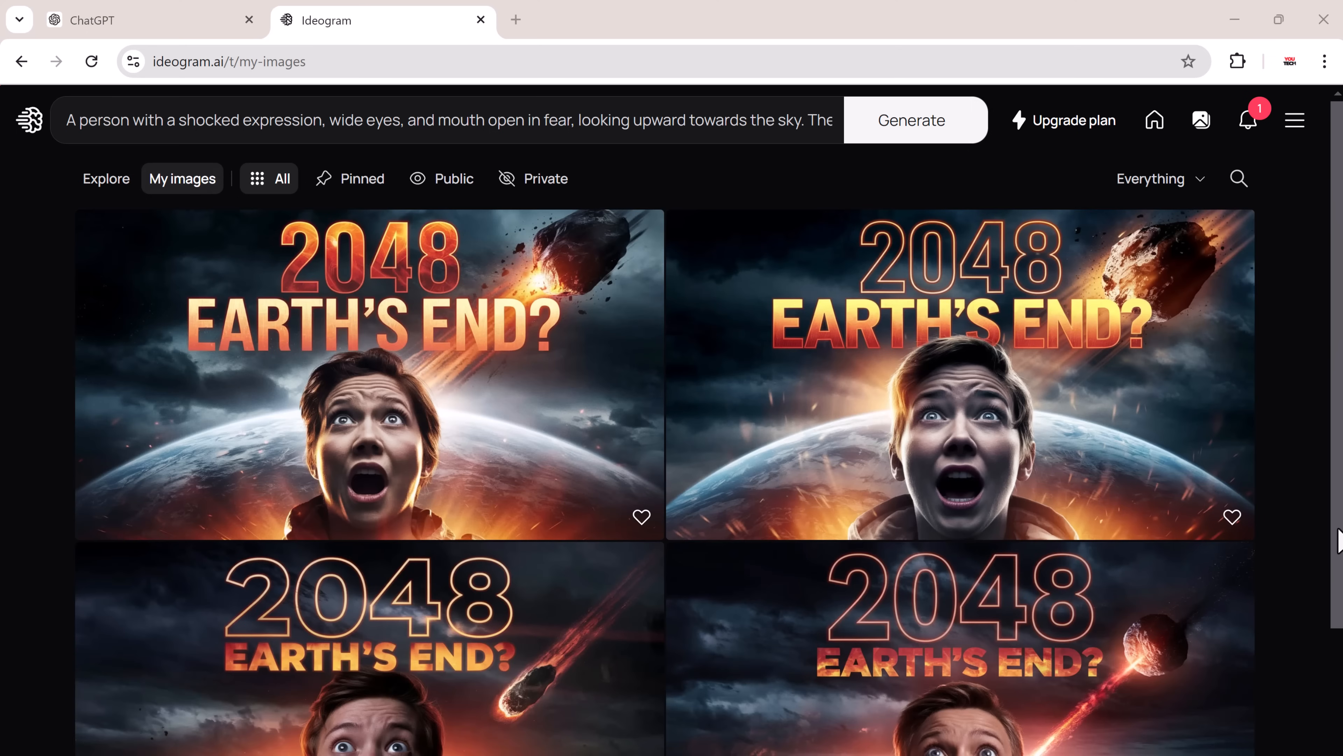
{"action": "scroll", "scroll_direction": "down", "scroll_amount": 3}
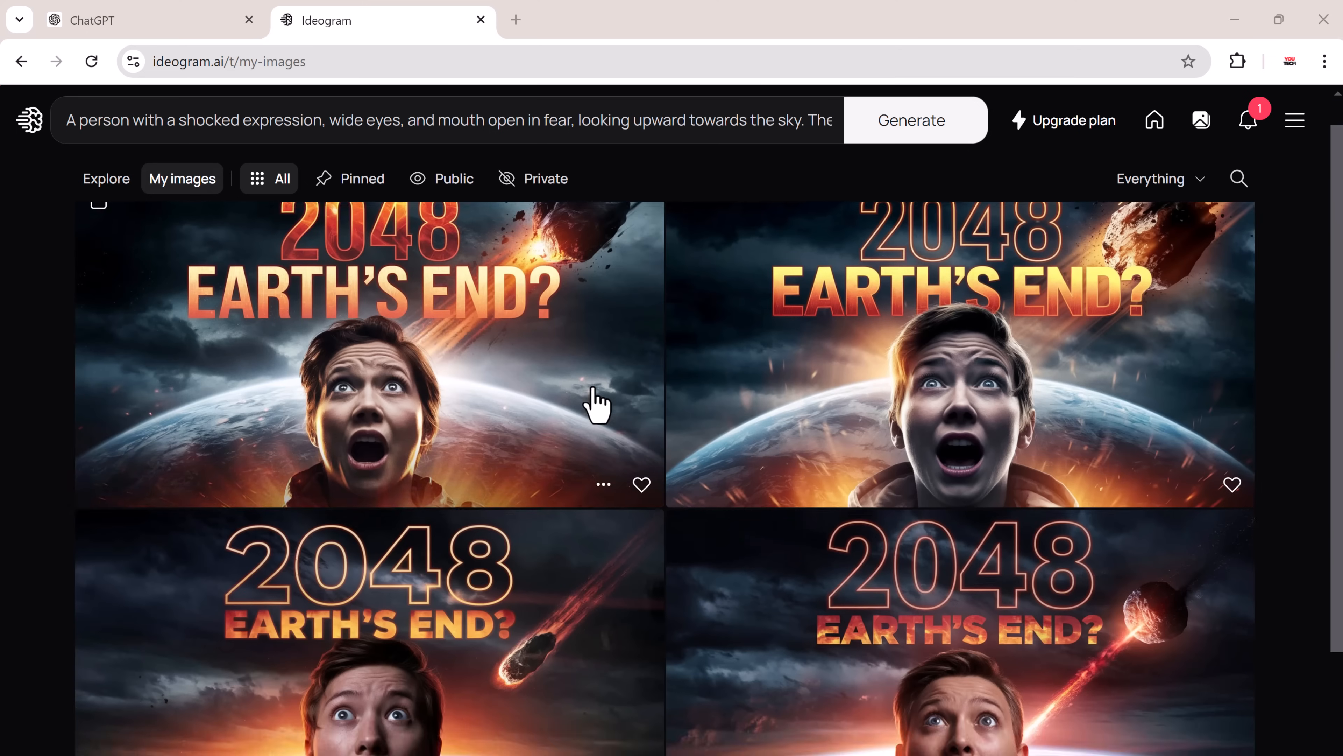
{"action": "left_click", "coordinate": [368, 354]}
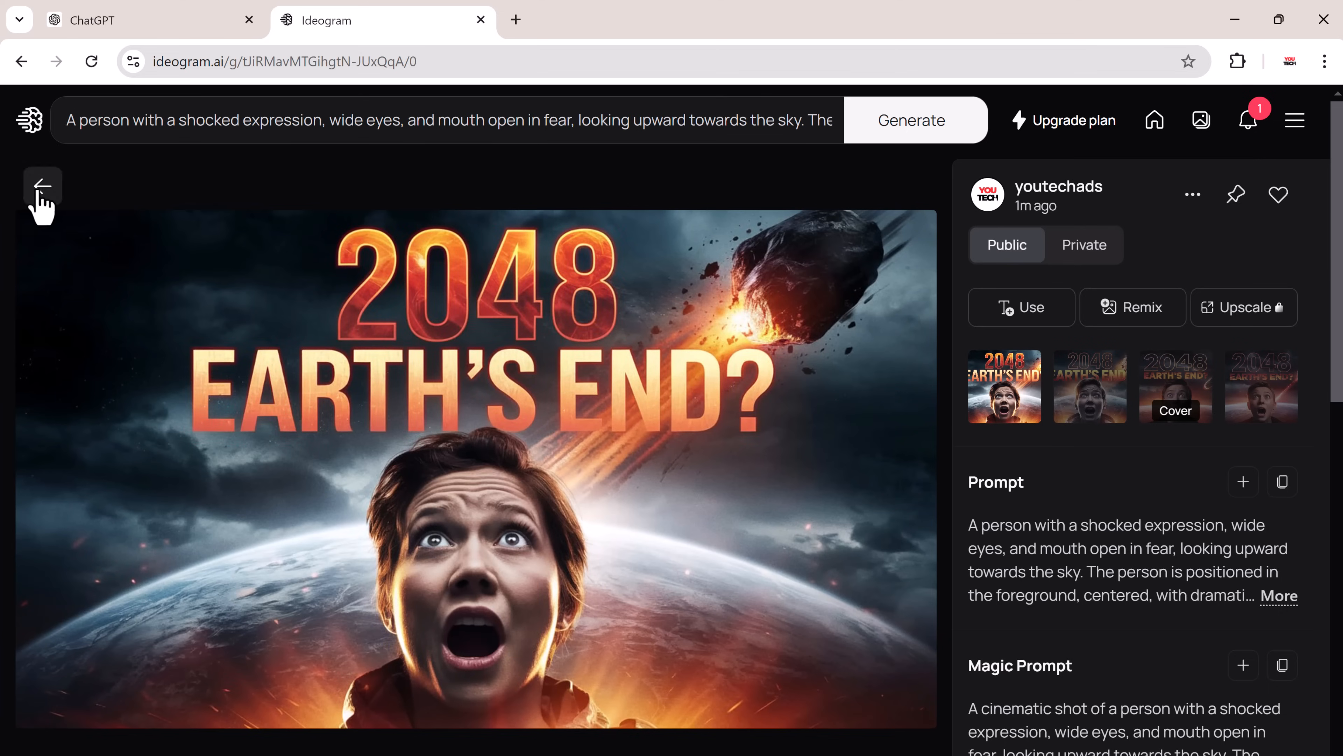
{"action": "left_click", "coordinate": [43, 186]}
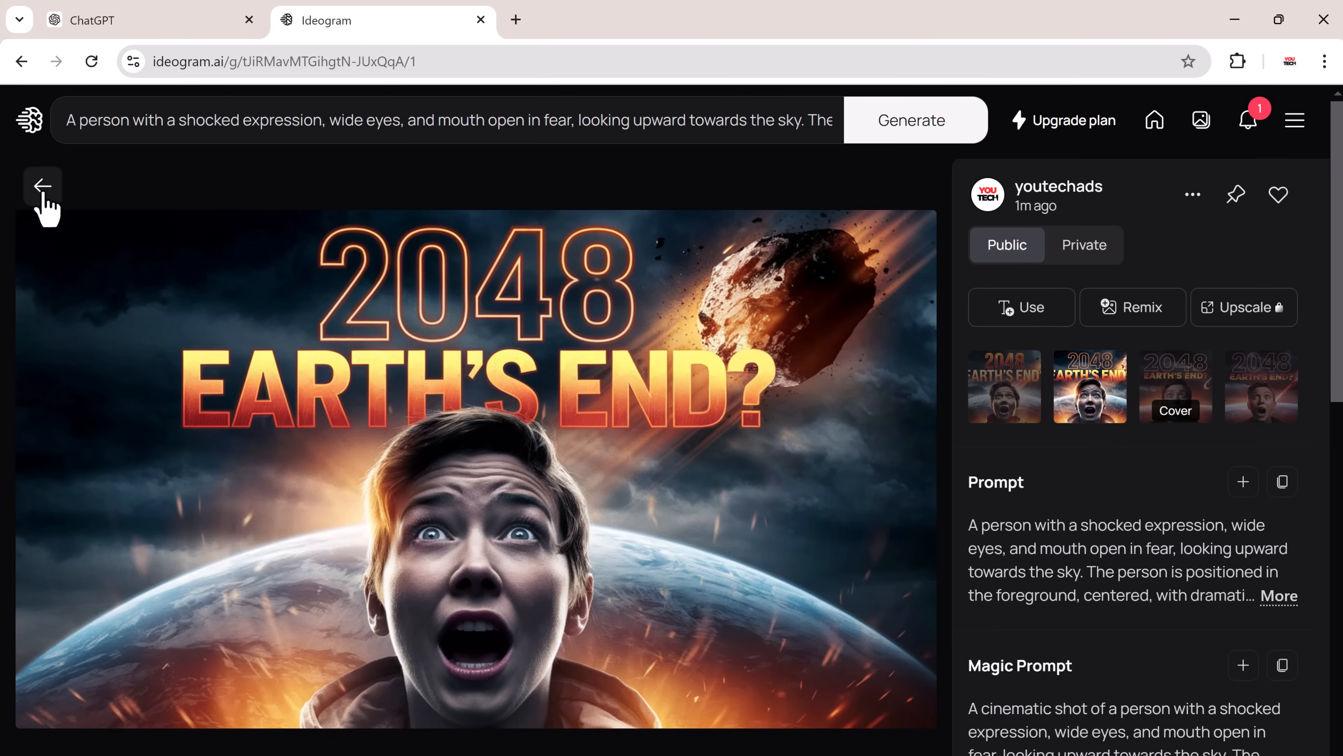
{"action": "left_click", "coordinate": [43, 186]}
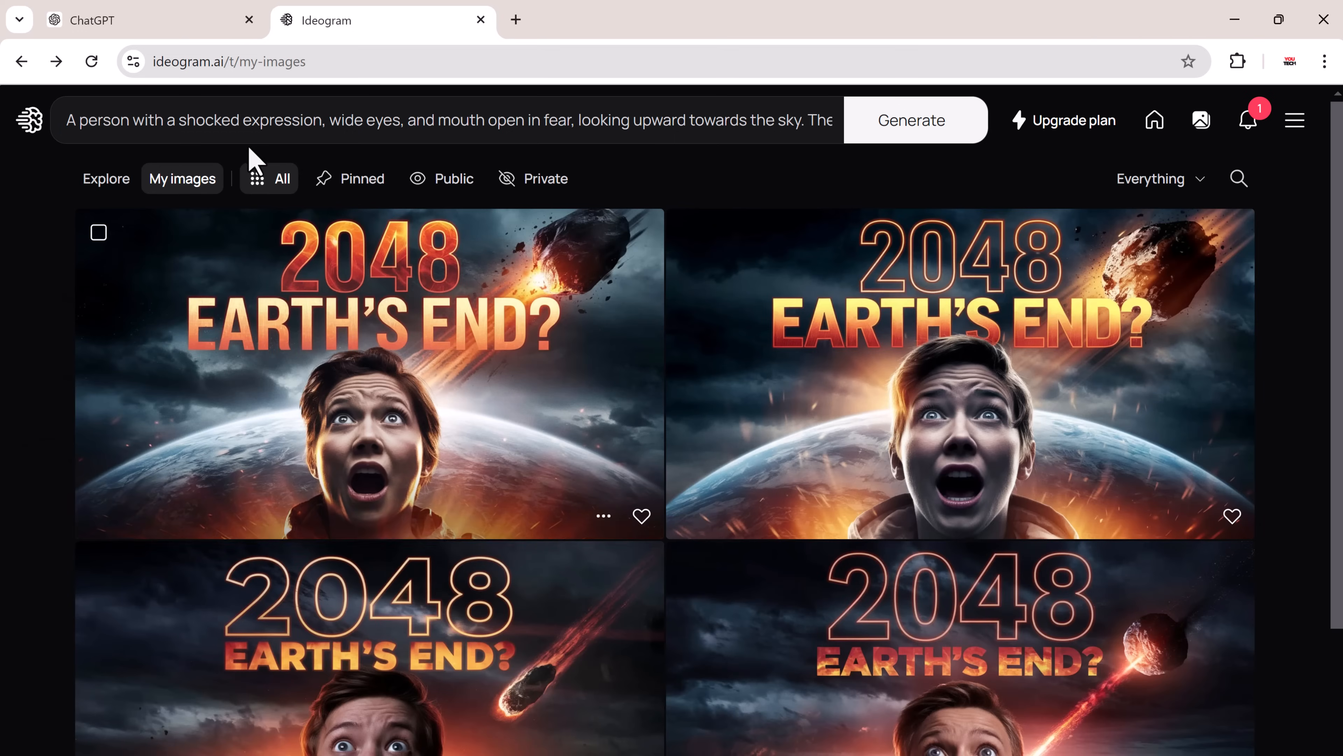
Step: Request thumbnail ideas for 'How to grow a youtube channel in 30 day' in the ChatGPT conversation
{"action": "left_click", "coordinate": [92, 21]}
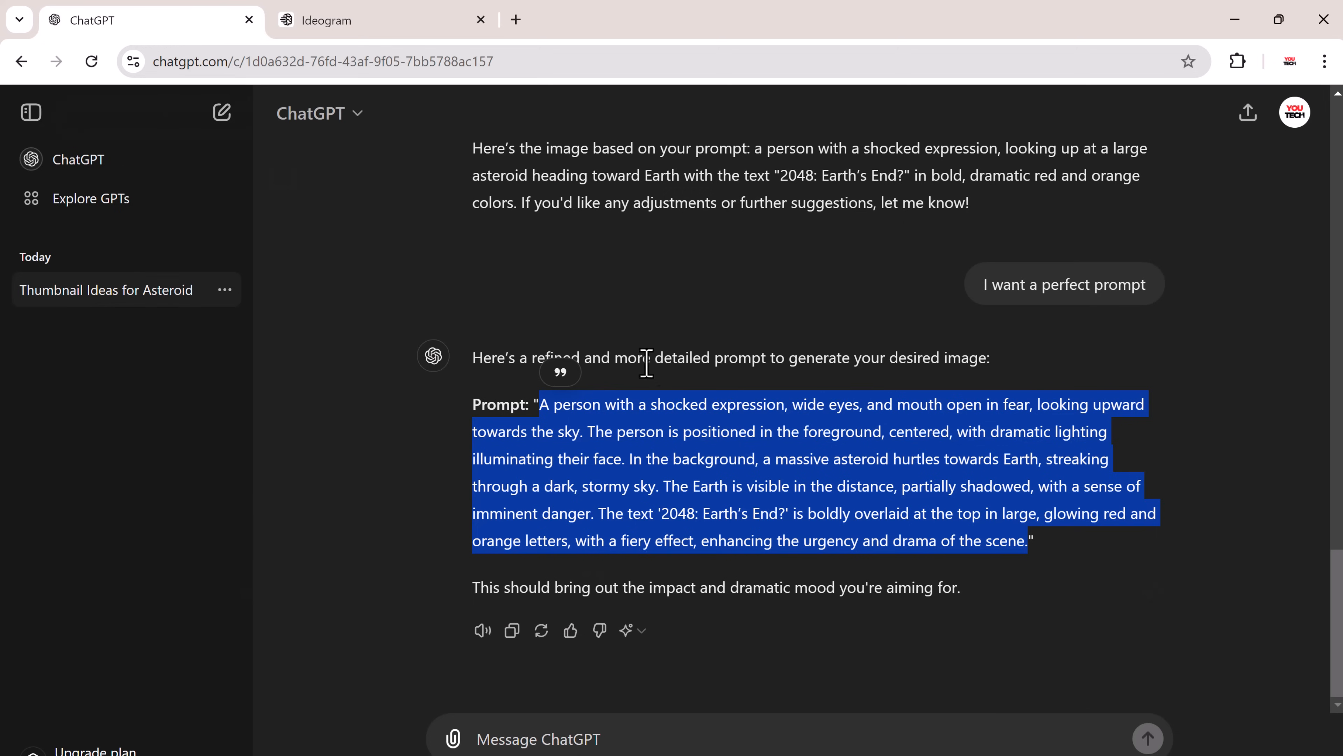
{"action": "mouse_move", "coordinate": [679, 459]}
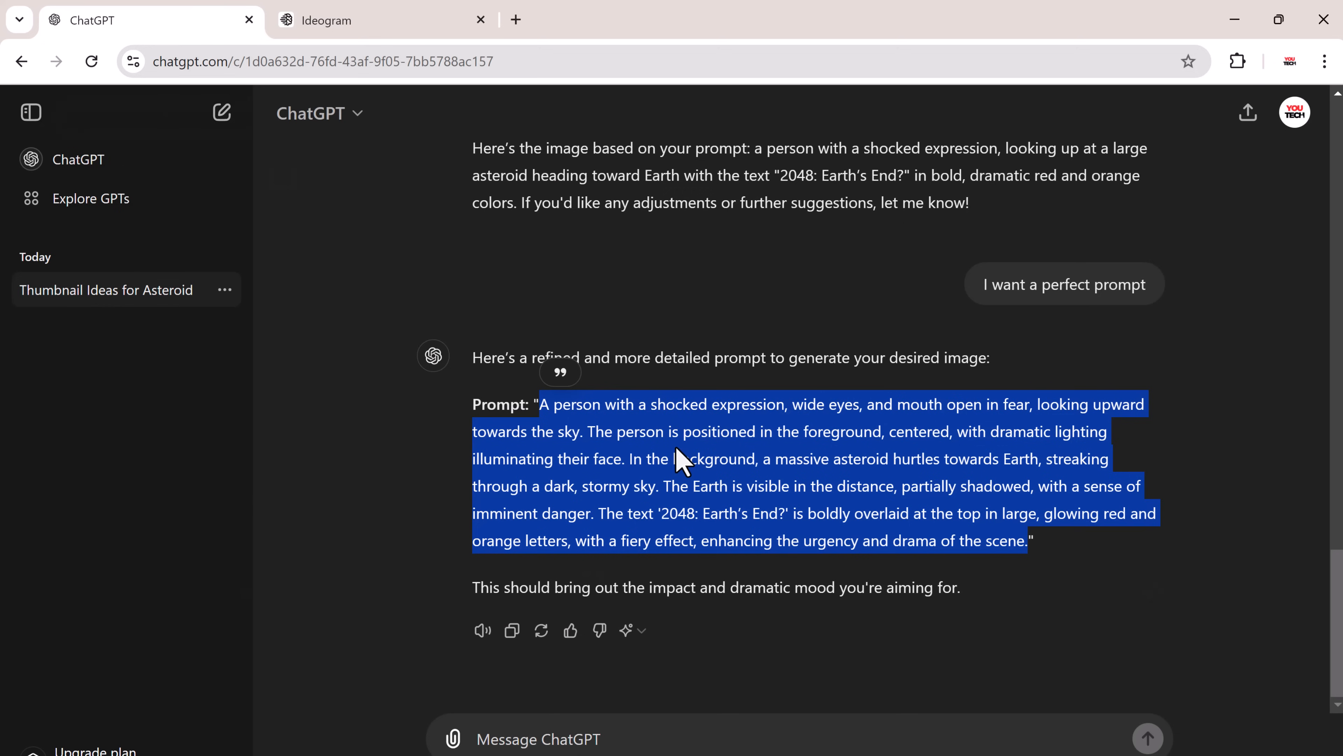
{"action": "scroll", "scroll_direction": "up", "scroll_amount": 3}
{"action": "type", "text": "suggest me some thumbnail ideas with a person on it with suitable expression for a video title"}
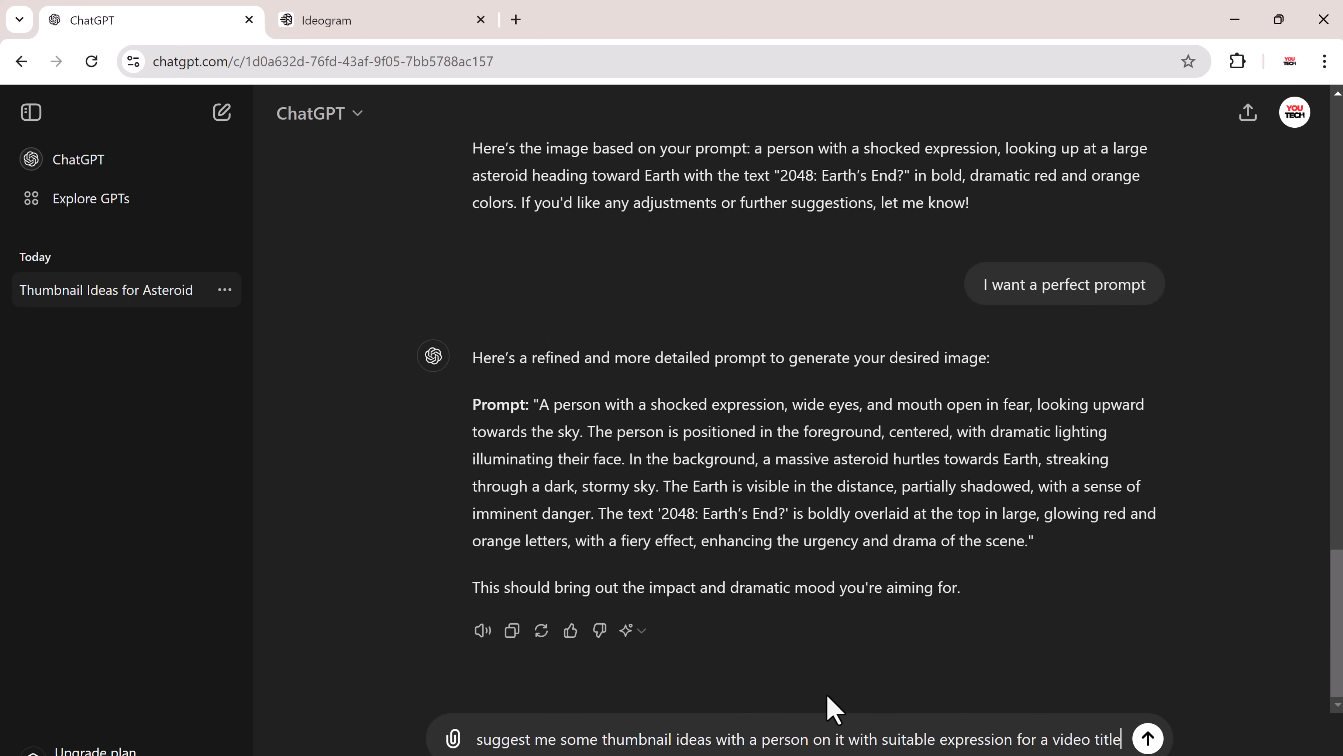
{"action": "type", "text": "\" How to grow a"}
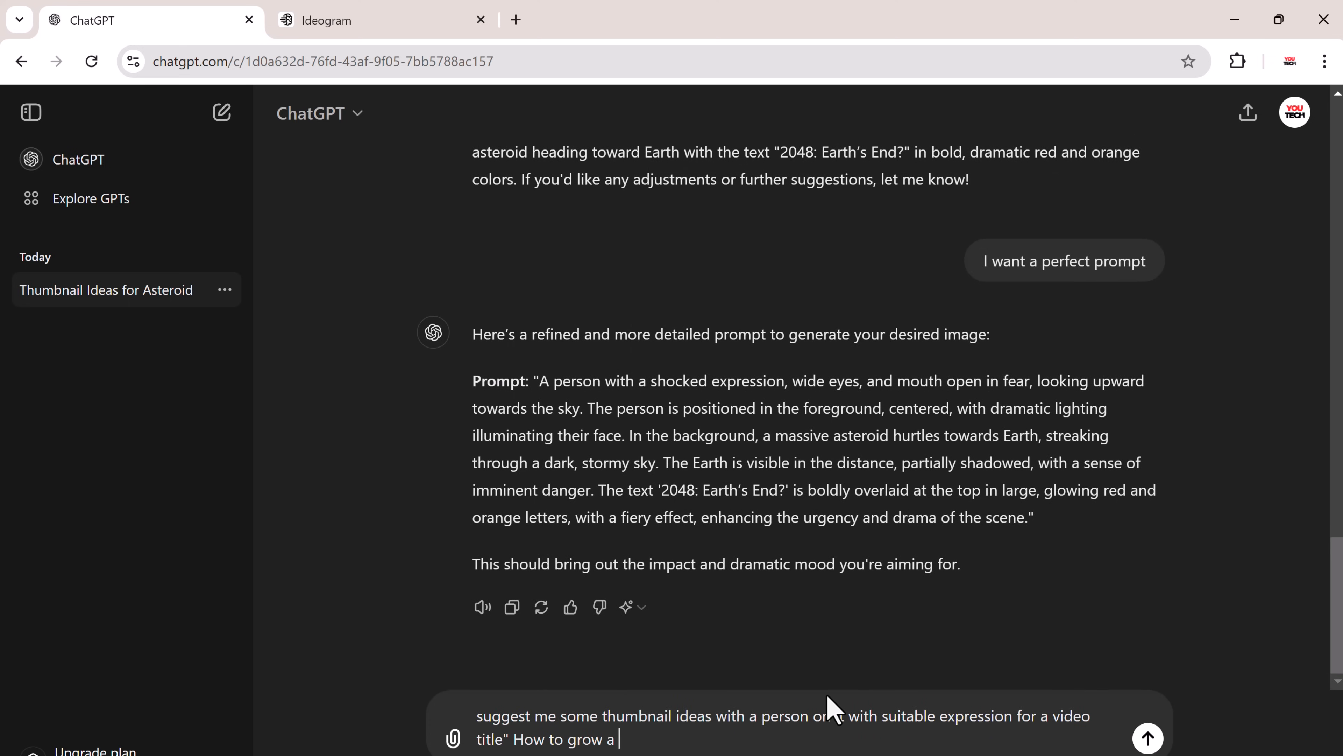
{"action": "type", "text": "youtube channel in 30 day"}
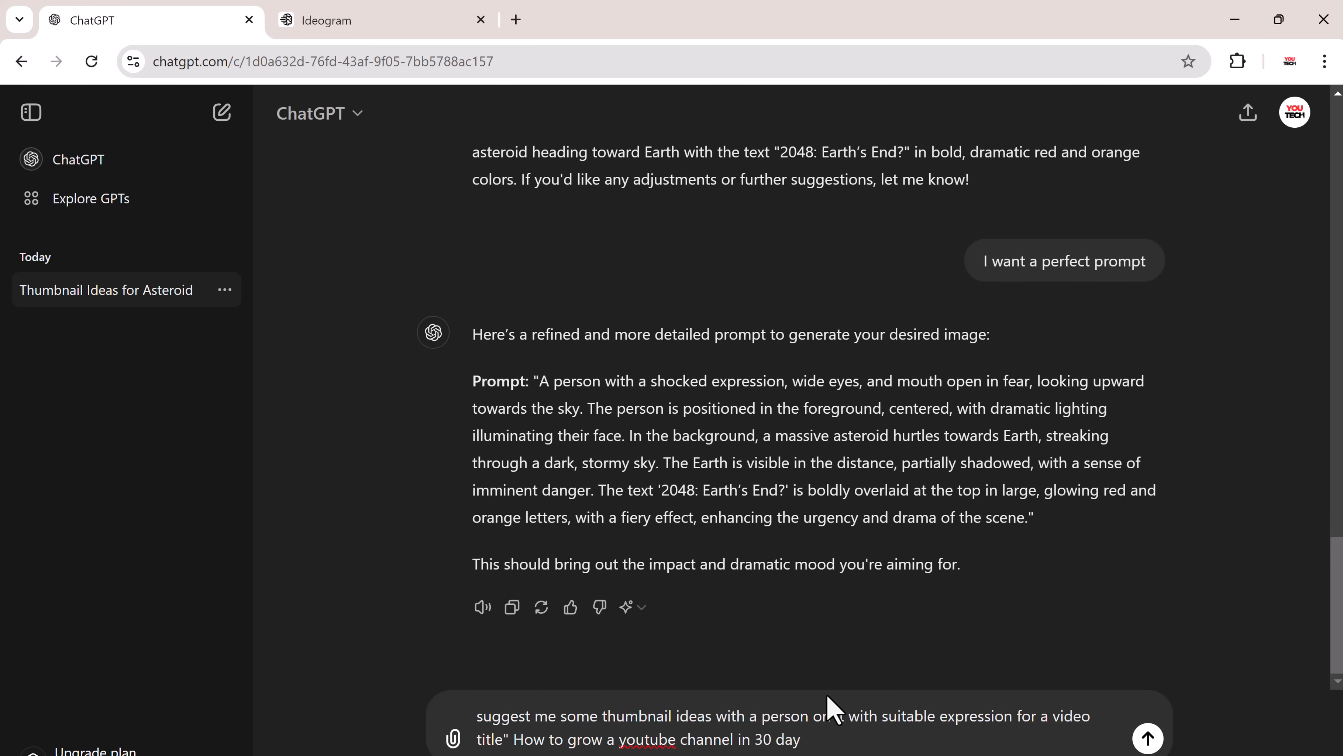
{"action": "left_click", "coordinate": [1149, 739]}
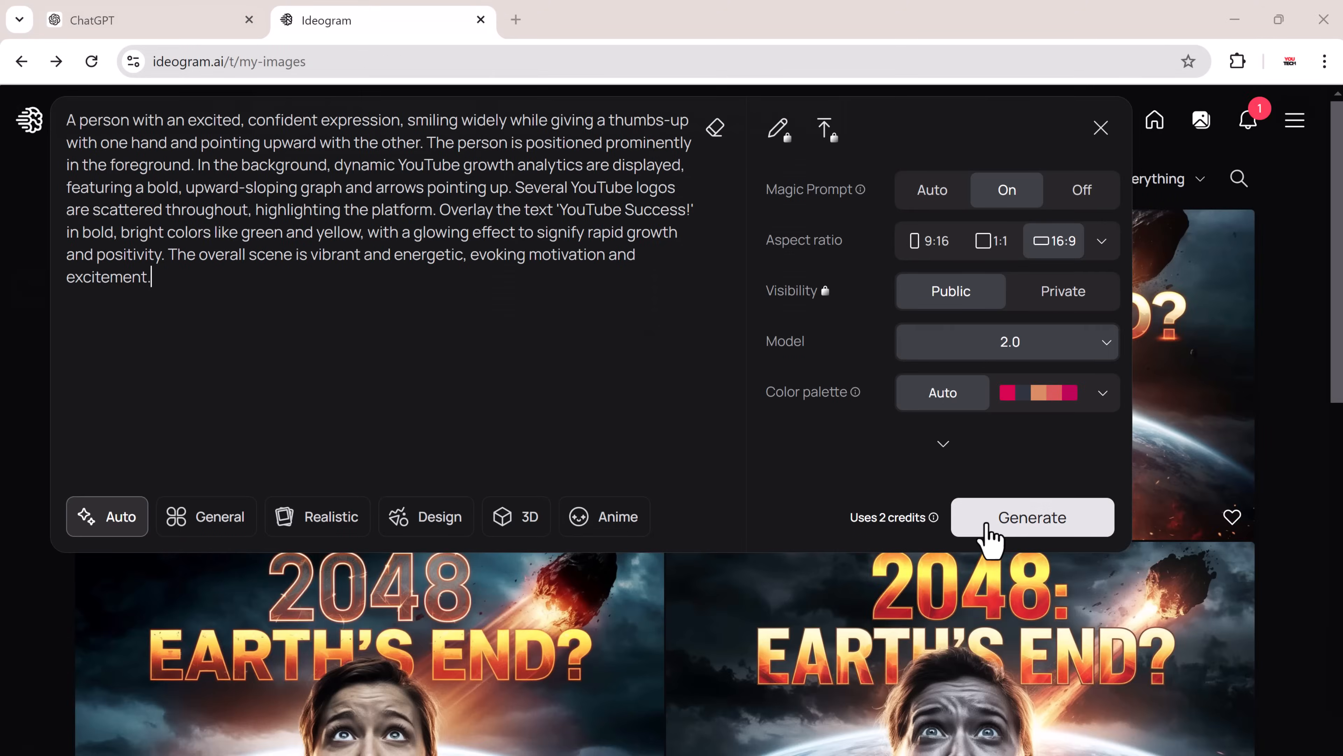
Step: Generate the 16:9 'YouTube Success!' thumbs-up images from the pasted prompt
{"action": "left_click", "coordinate": [1033, 517]}
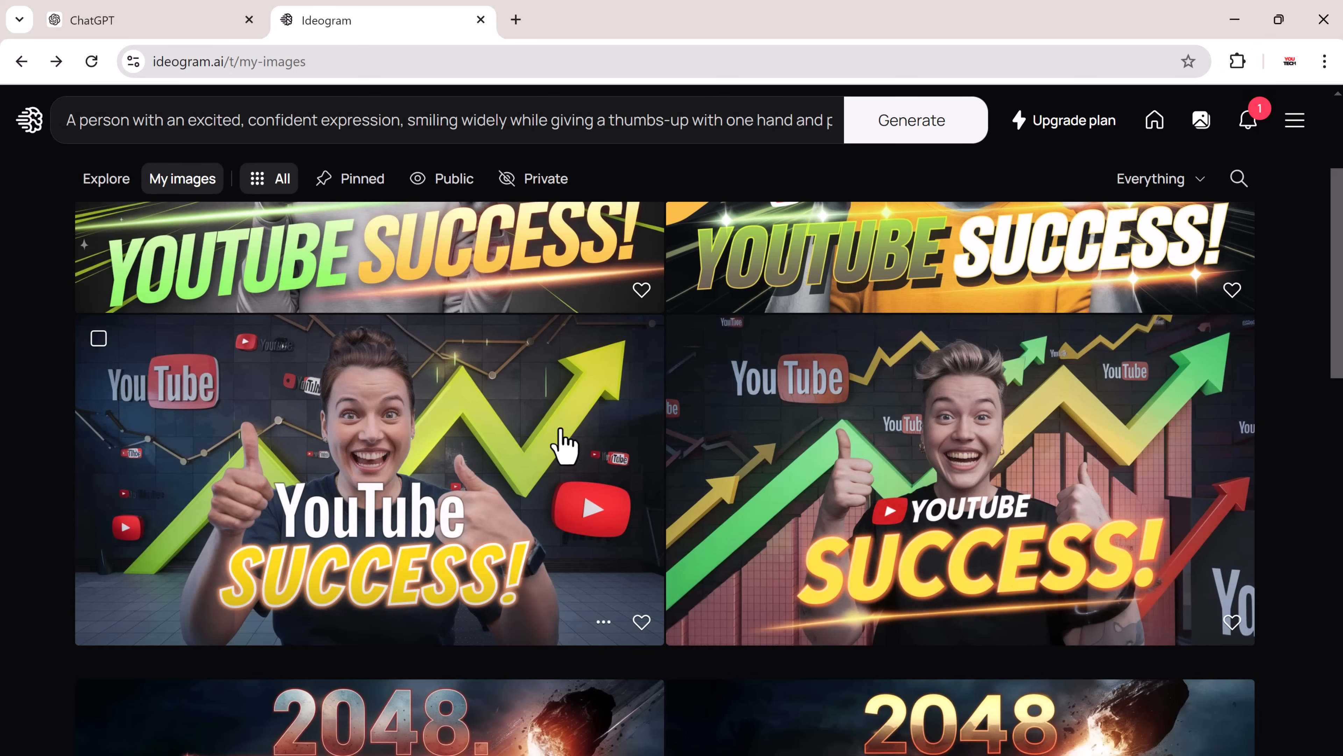
Step: View the right-hand 'YouTube Success!' thumbs-up thumbnail with rising arrows in full detail
{"action": "left_click", "coordinate": [953, 424]}
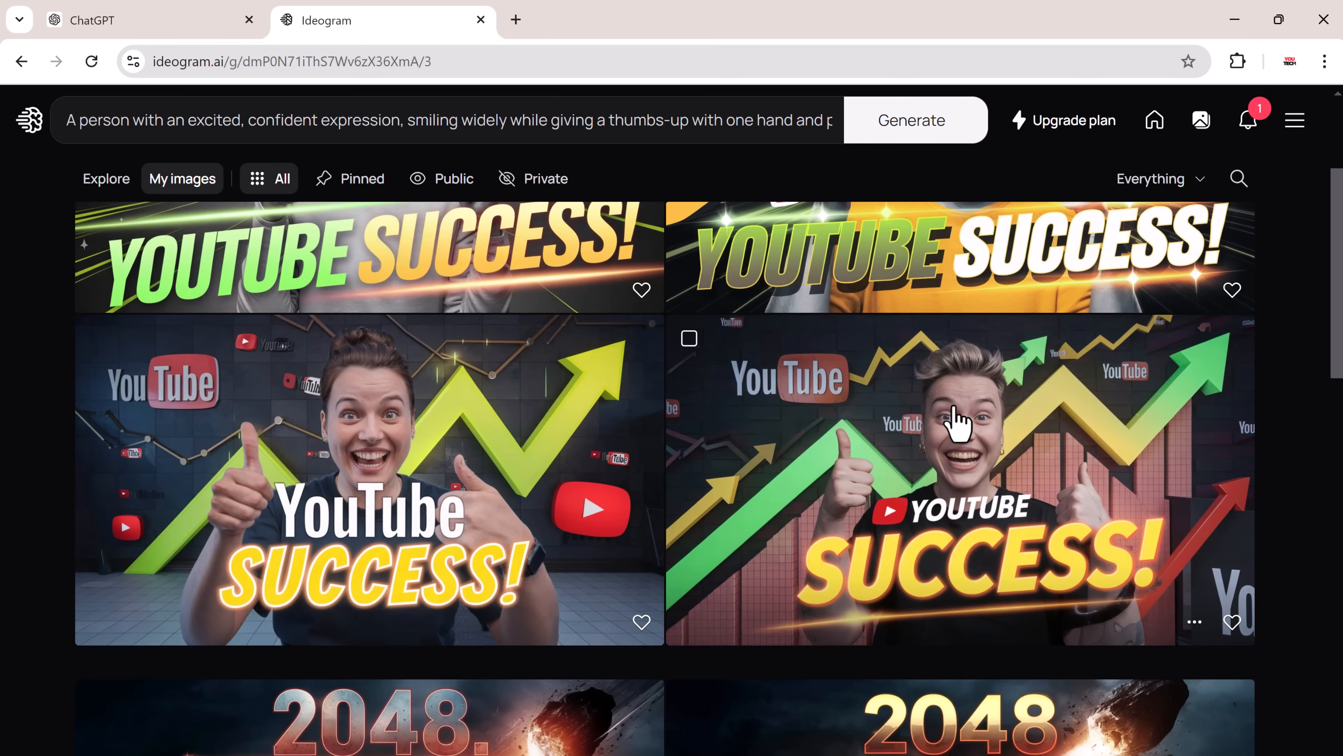
{"action": "left_click", "coordinate": [957, 421]}
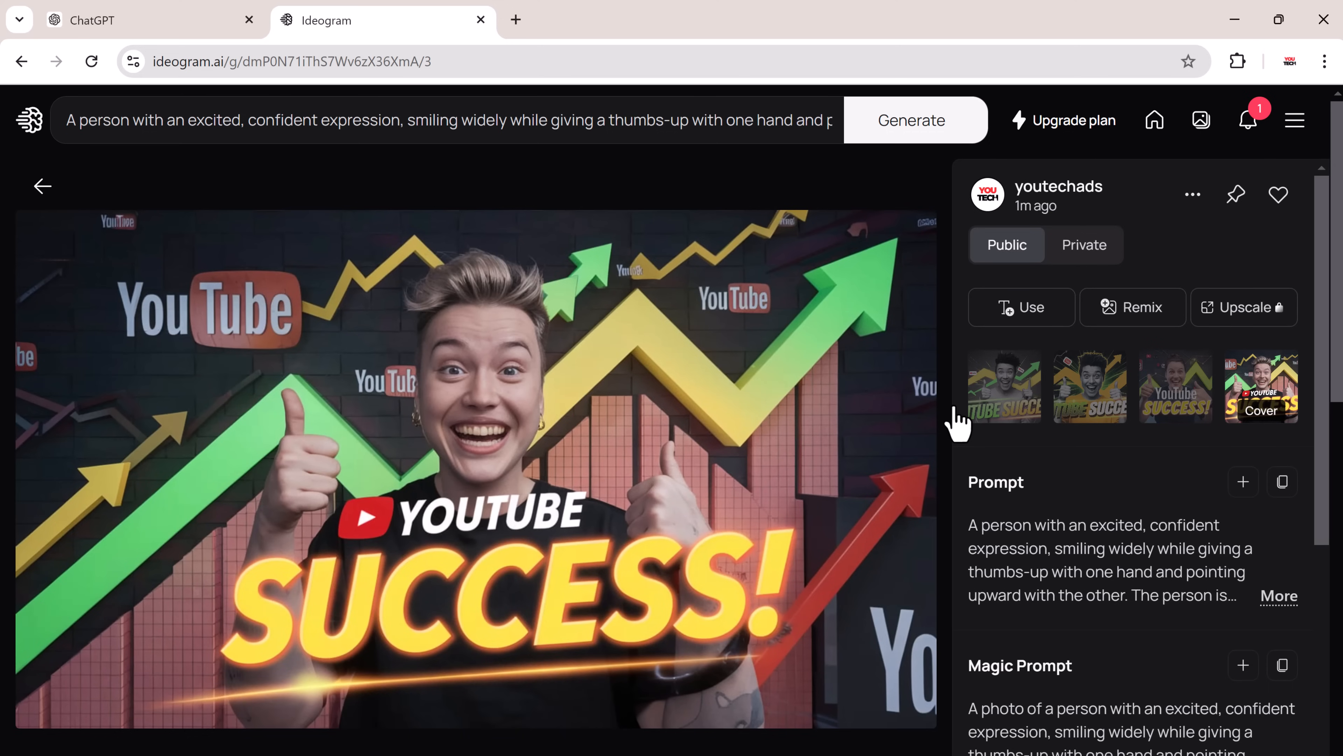